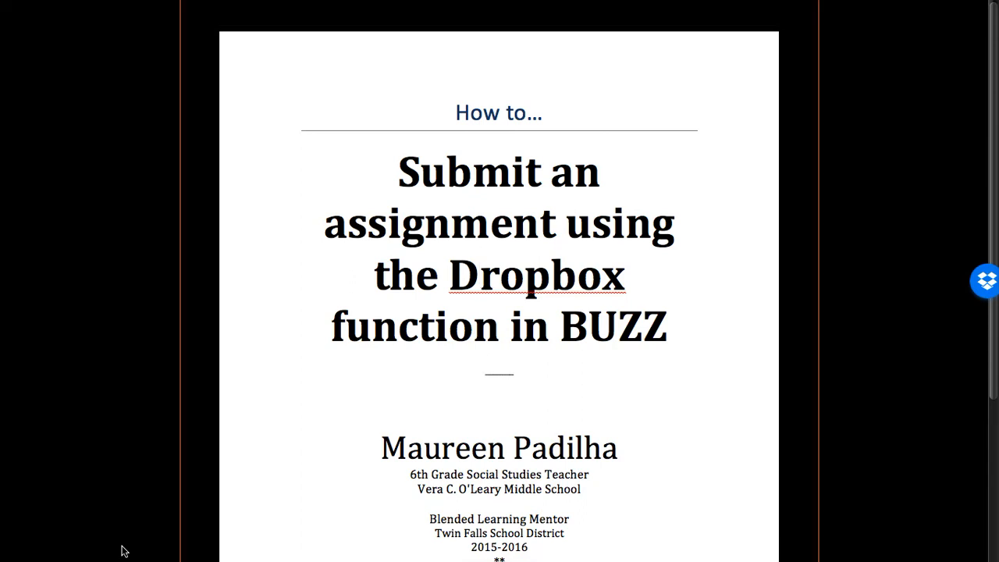
pyautogui.moveTo(477, 274)
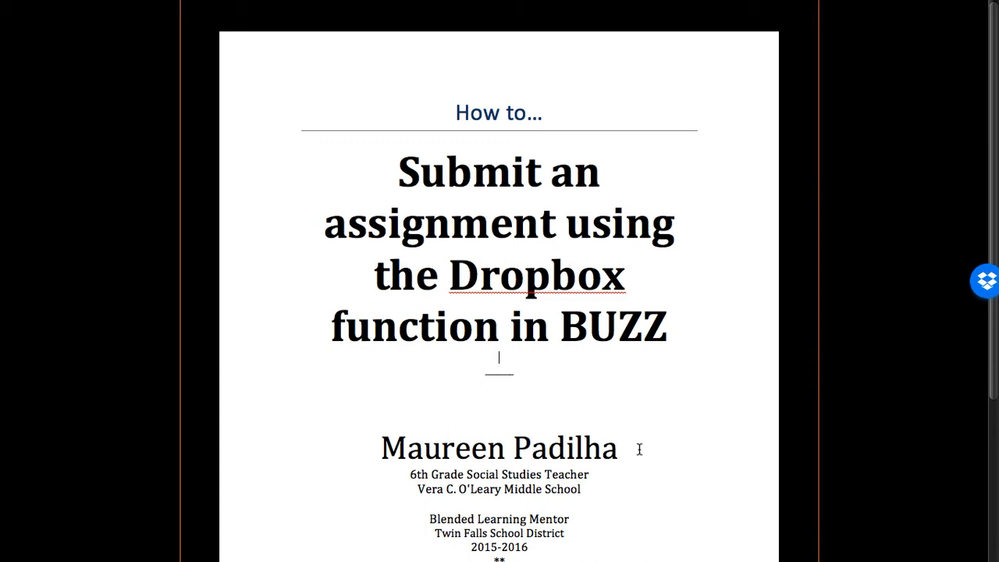
# Step: Scroll through the Artifact 1 directions to the video links, Blogger steps and comment instruction
pyautogui.scroll(-3)
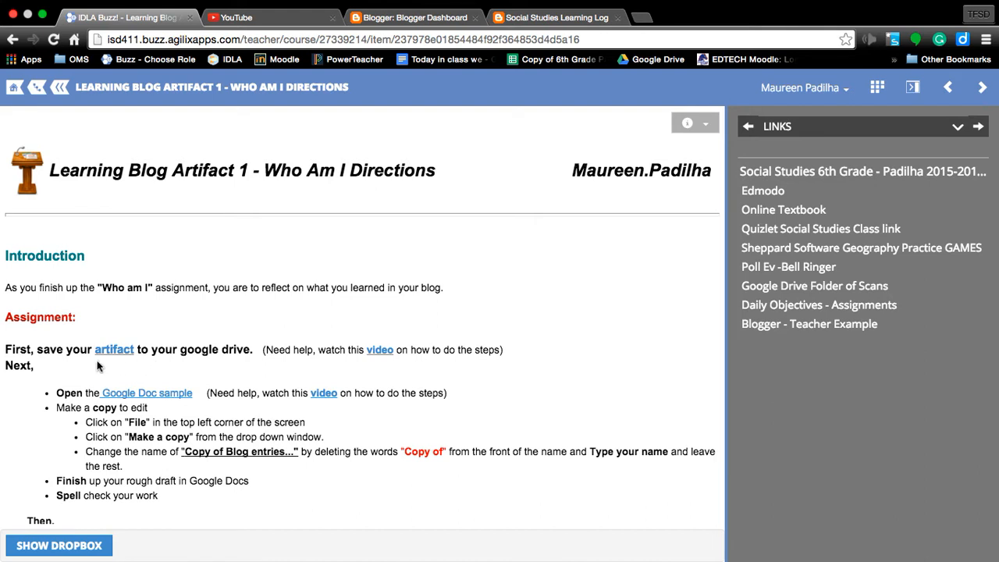
pyautogui.moveTo(114, 350)
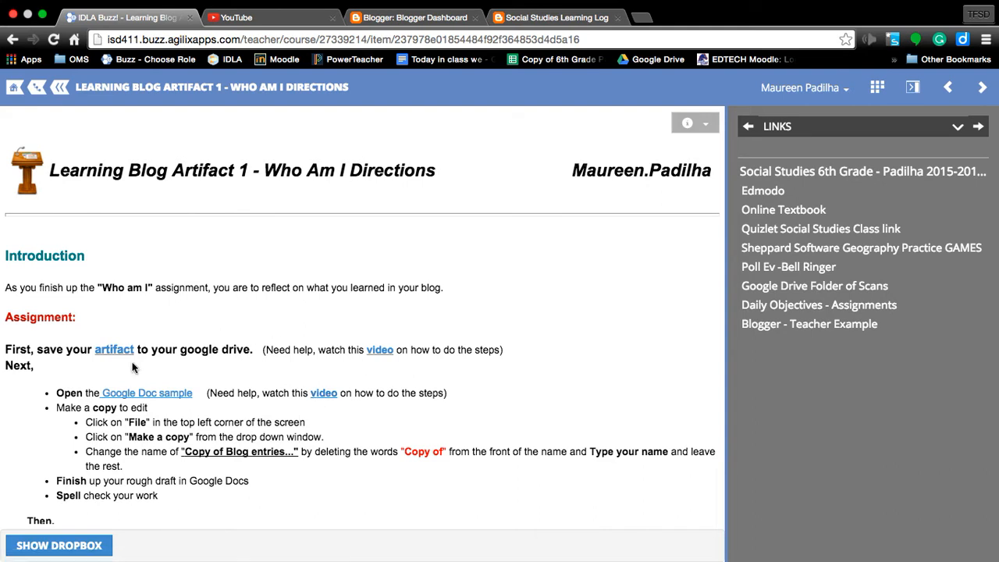
pyautogui.moveTo(108, 361)
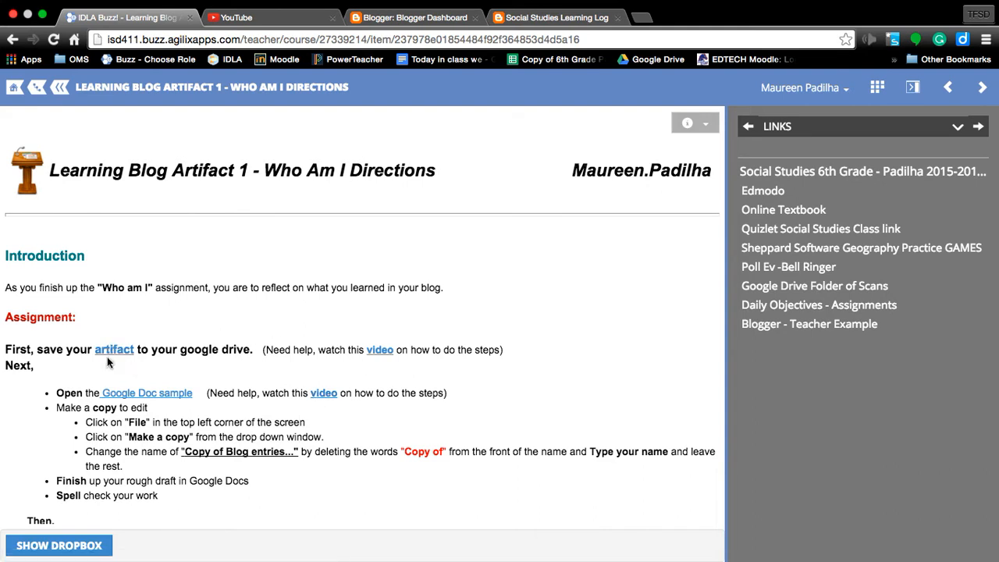
pyautogui.moveTo(814, 286)
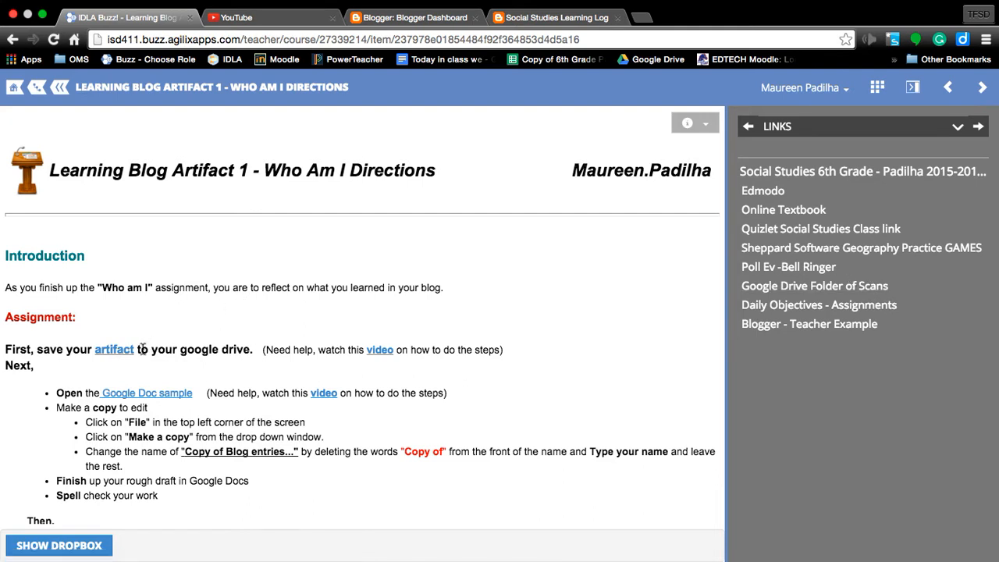
pyautogui.moveTo(181, 364)
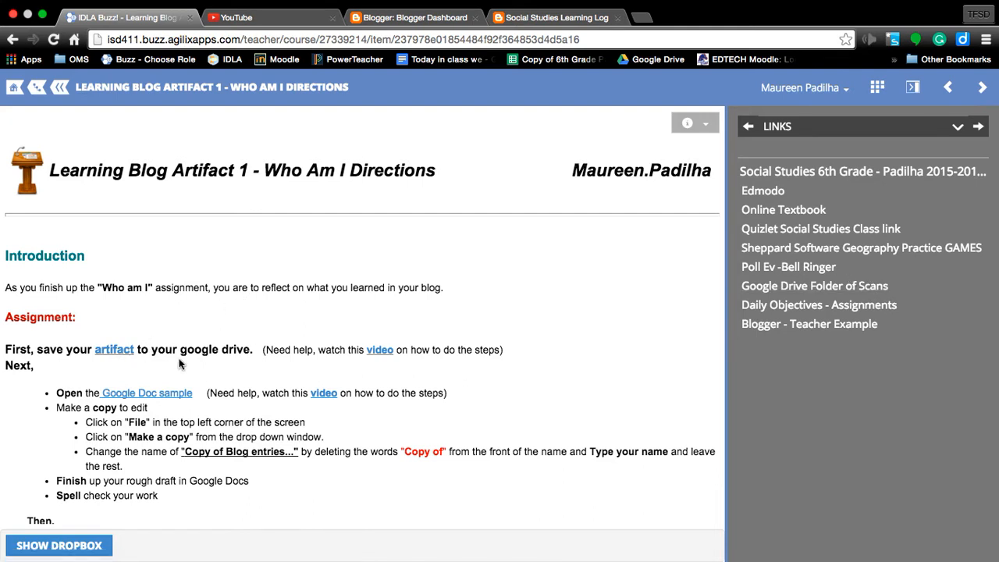
pyautogui.scroll(-3)
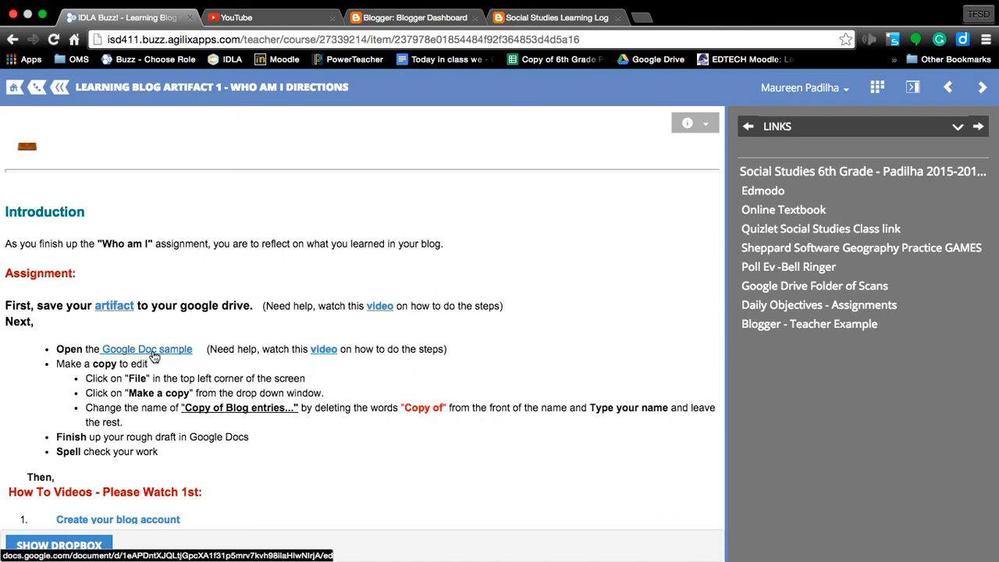
pyautogui.scroll(-3)
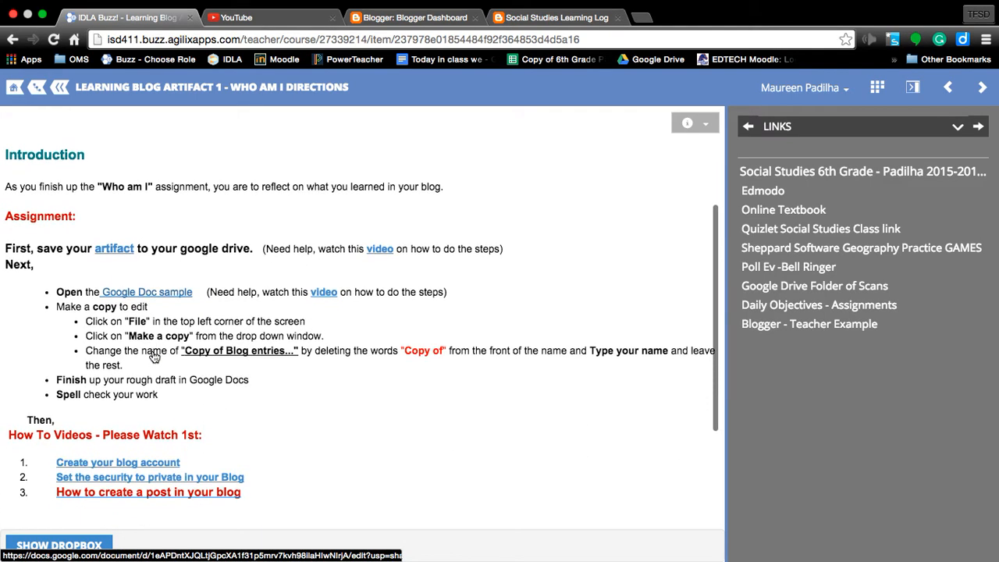
pyautogui.scroll(-3)
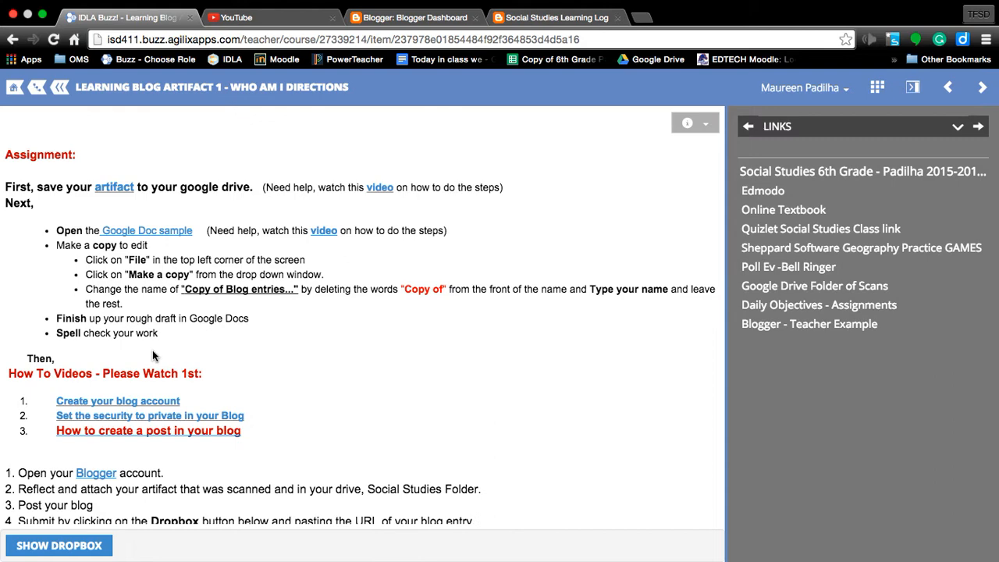
pyautogui.scroll(-3)
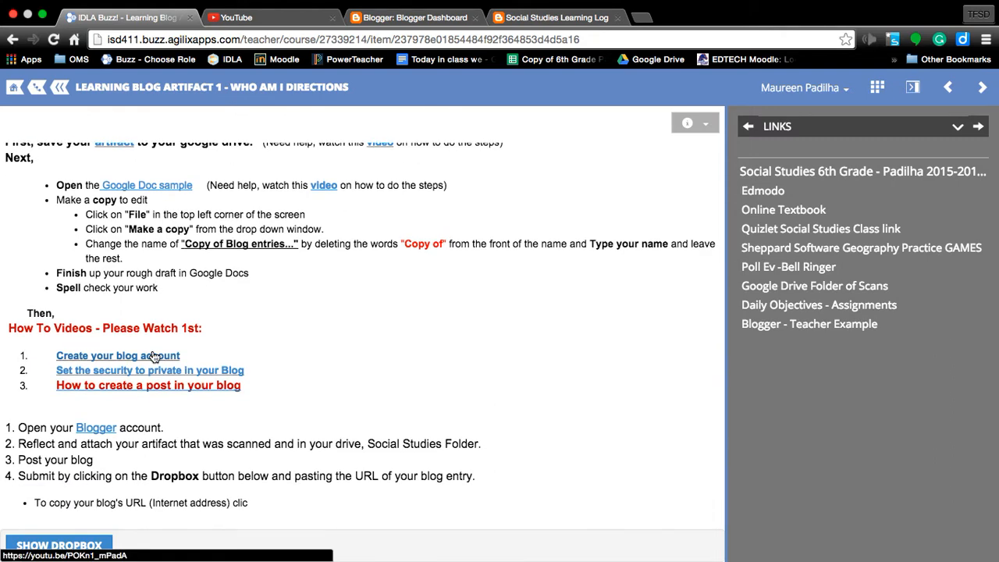
pyautogui.scroll(-3)
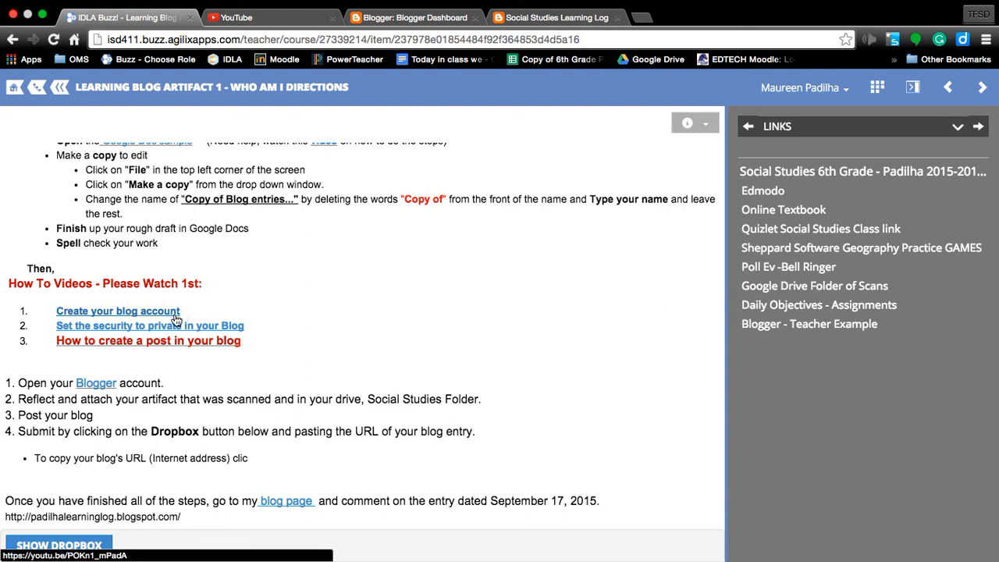
pyautogui.moveTo(222, 354)
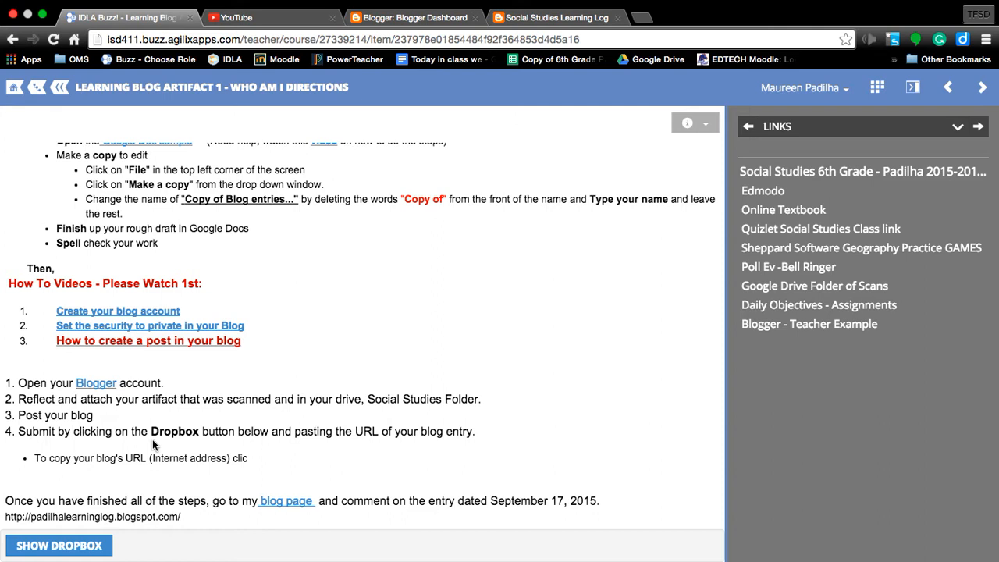
pyautogui.moveTo(345, 445)
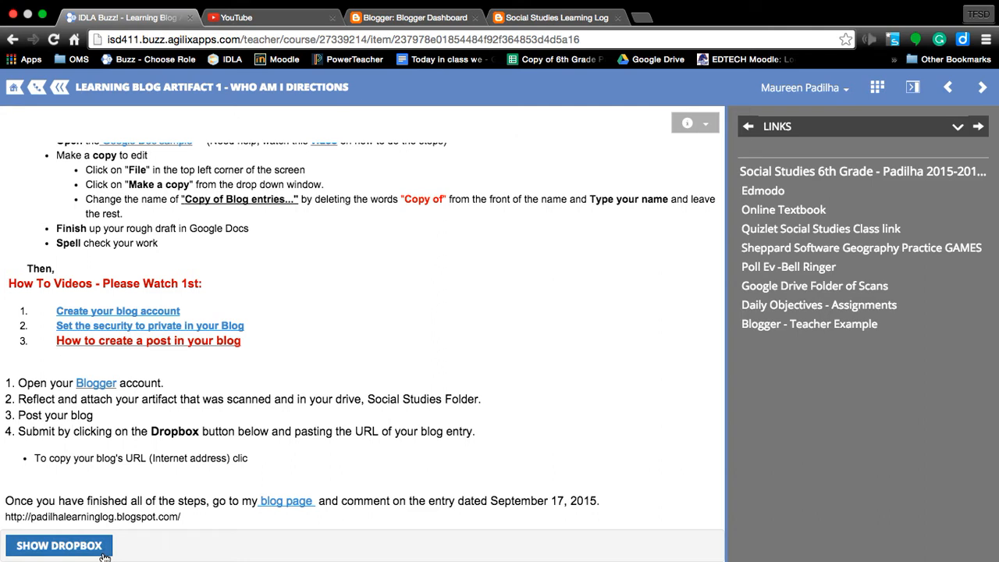
# Step: Show the Dropbox form and place the cursor in the Web-site address field
pyautogui.click(59, 545)
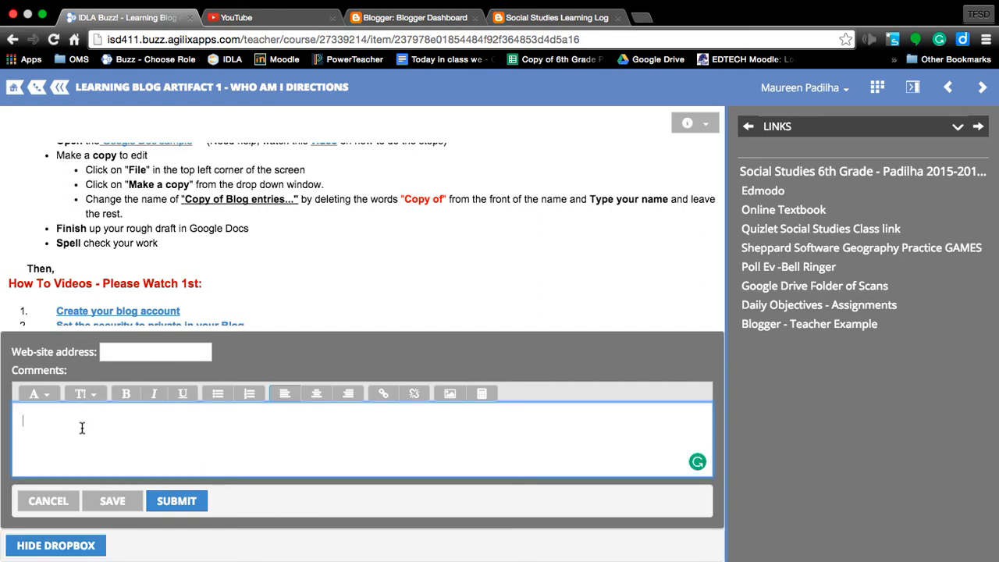
pyautogui.moveTo(156, 343)
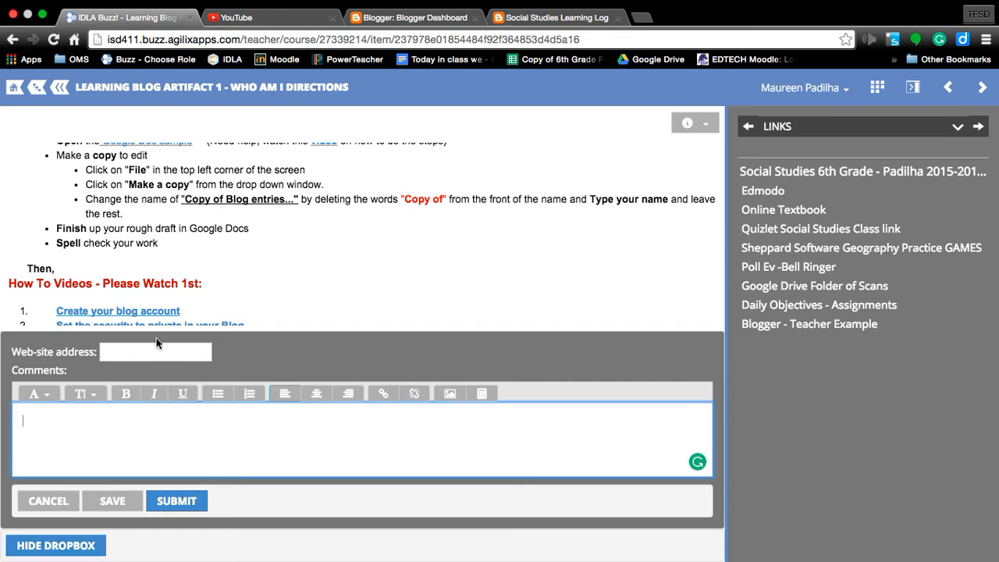
pyautogui.moveTo(258, 370)
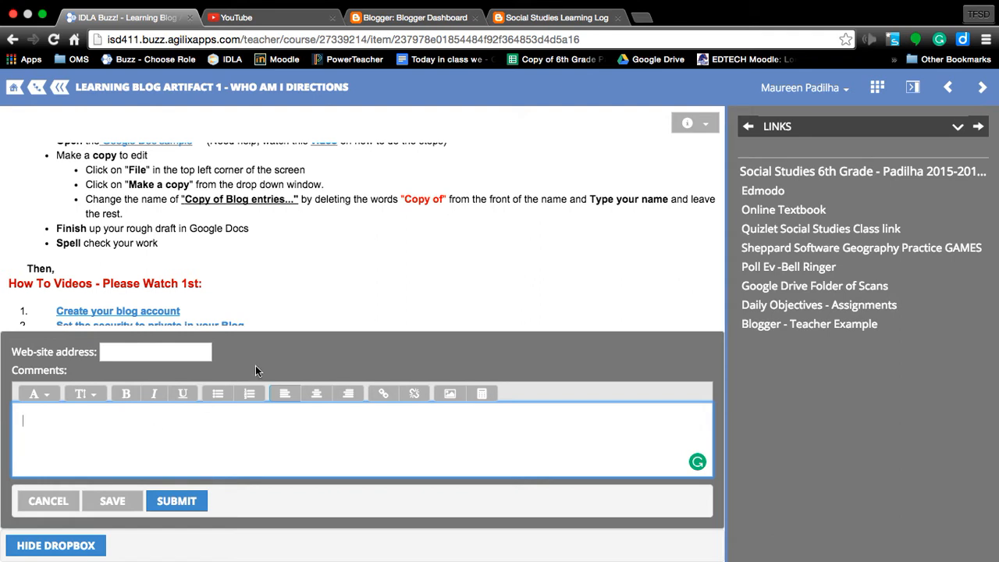
pyautogui.moveTo(151, 338)
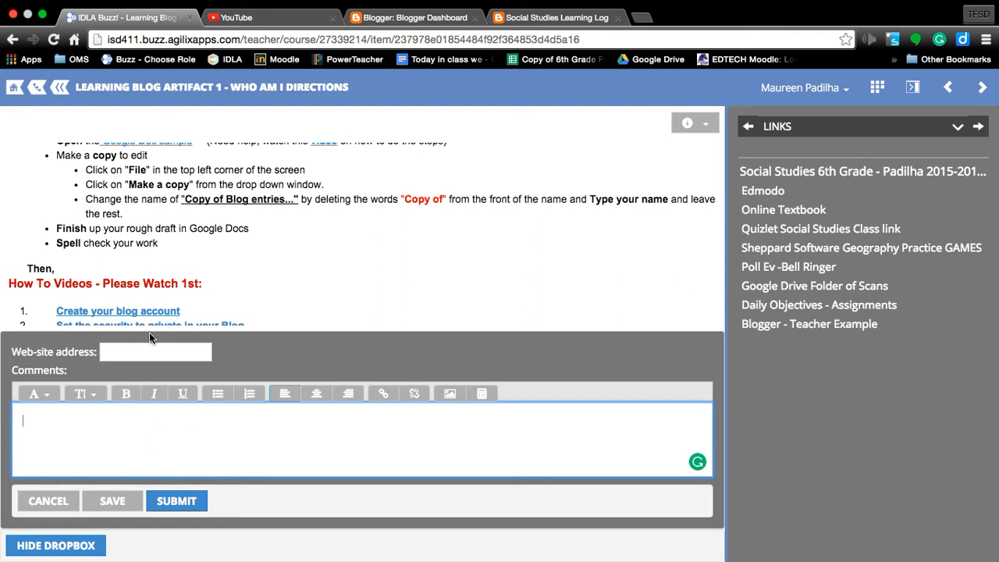
pyautogui.click(154, 352)
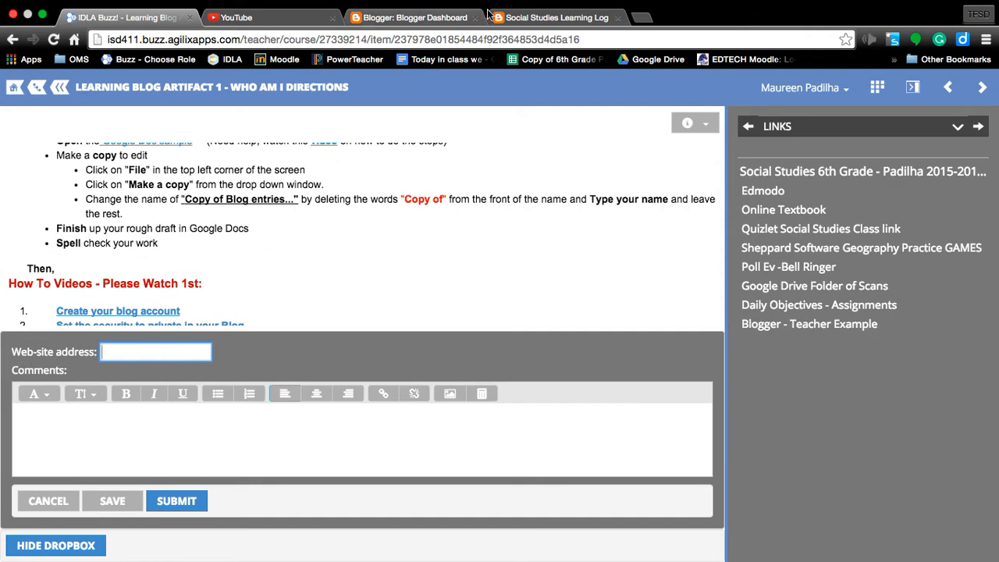
# Step: Switch to the Social Studies Learning Log tab and select padilhalearninglog.blogspot.com in the address bar
pyautogui.click(556, 18)
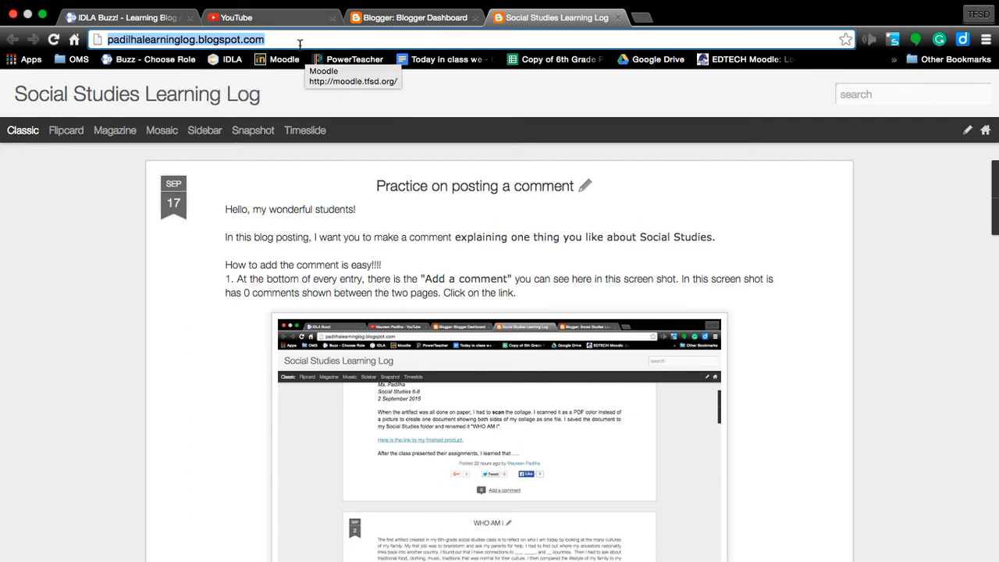
pyautogui.click(299, 39)
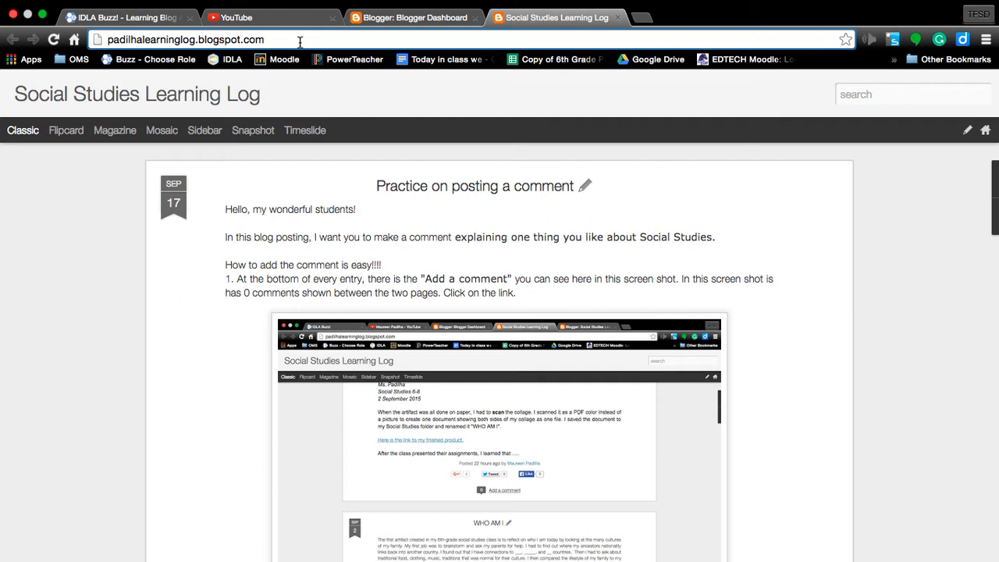
pyautogui.click(185, 39)
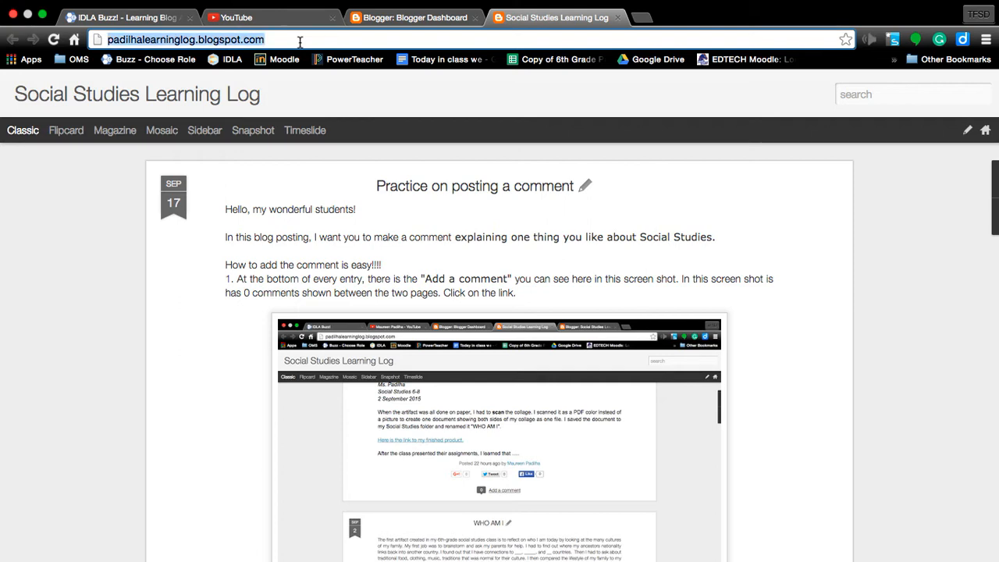
pyautogui.click(186, 39)
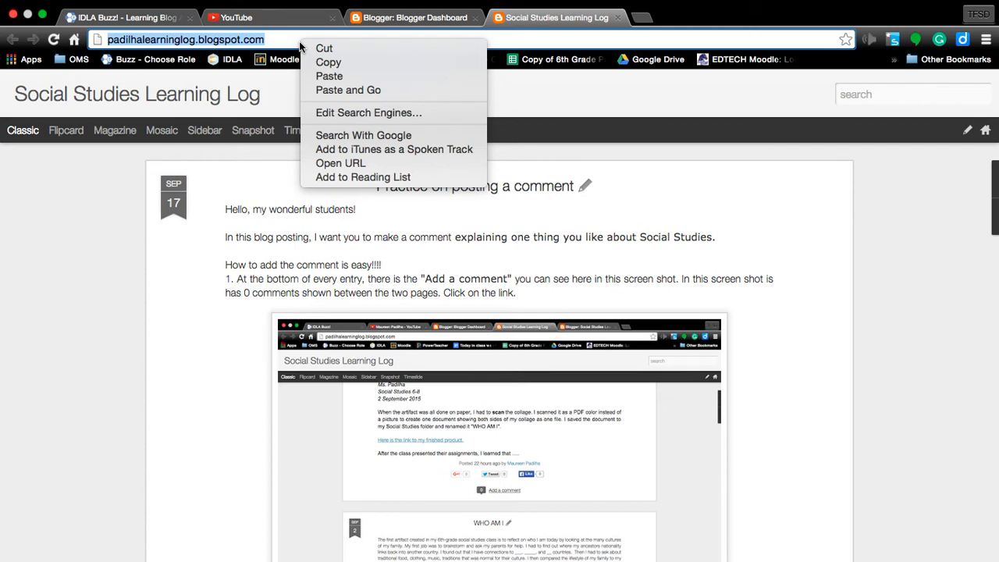
pyautogui.moveTo(339, 113)
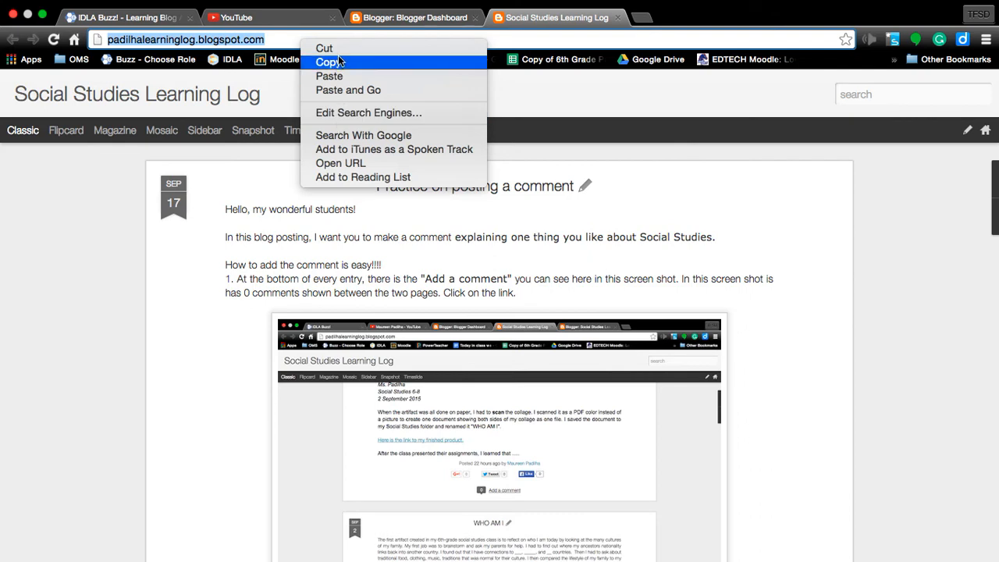
pyautogui.moveTo(295, 41)
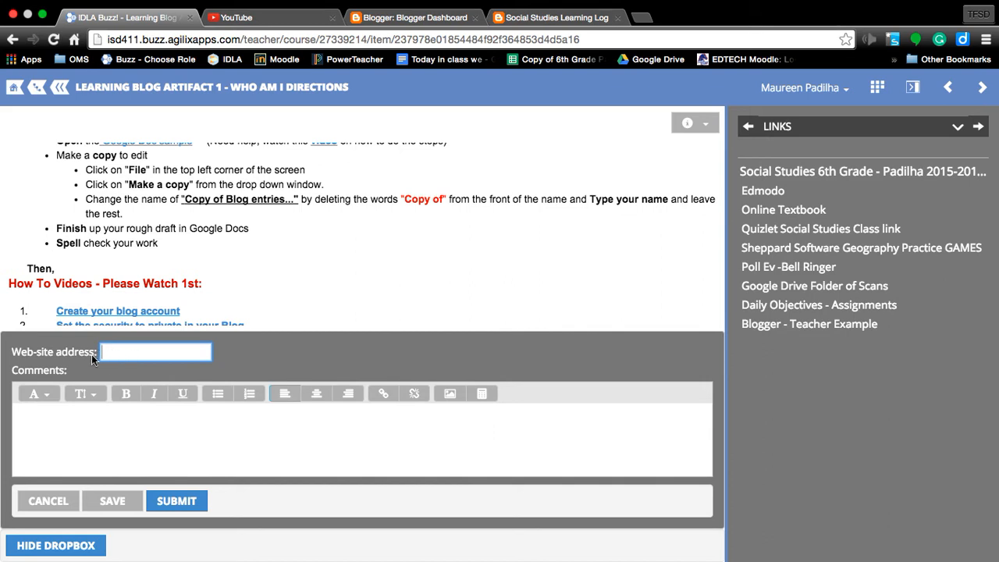
pyautogui.moveTo(273, 377)
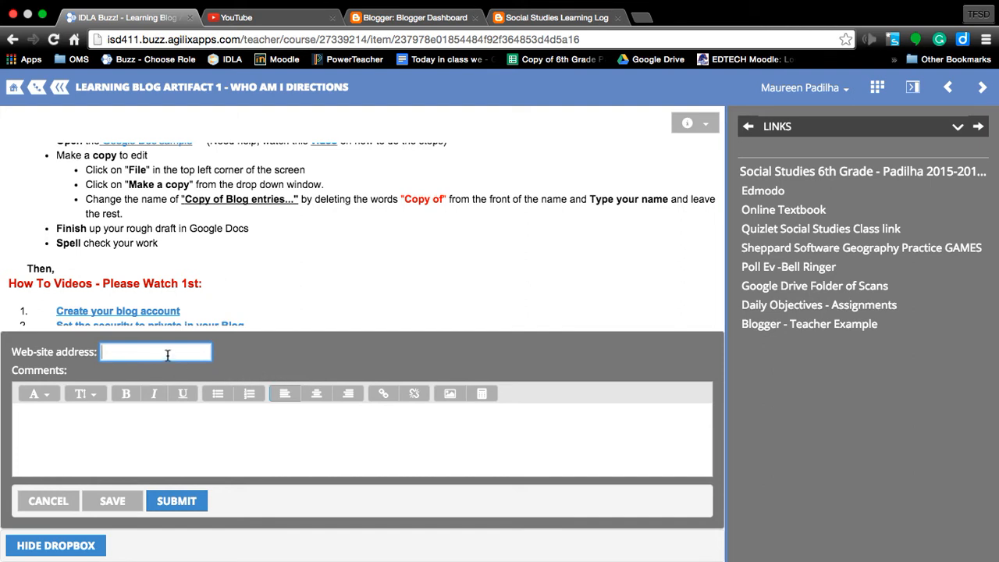
# Step: Paste the blog URL into the Web-site address field, completing it with 'ninglog.blogspot.com/'
pyautogui.rightClick(154, 352)
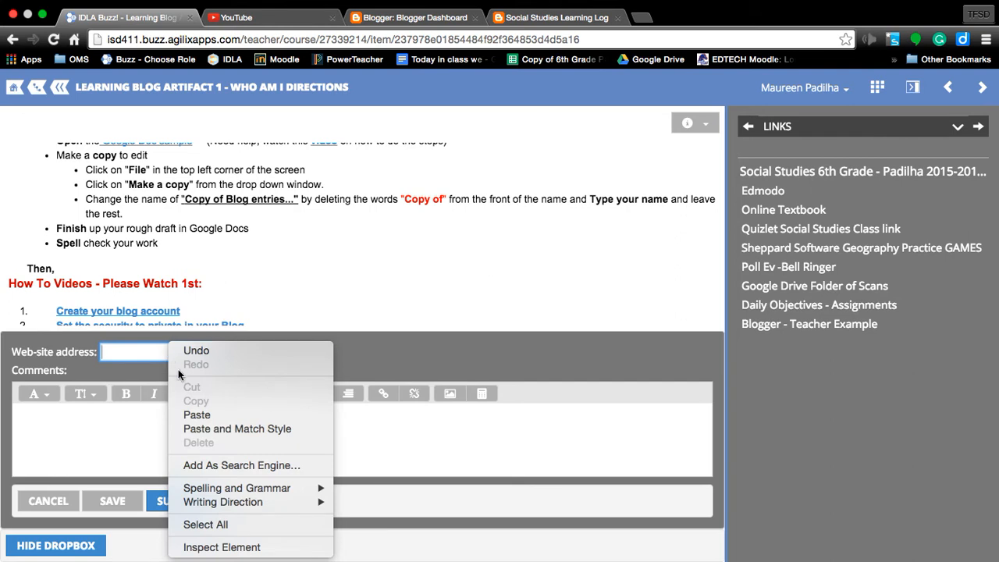
pyautogui.moveTo(197, 414)
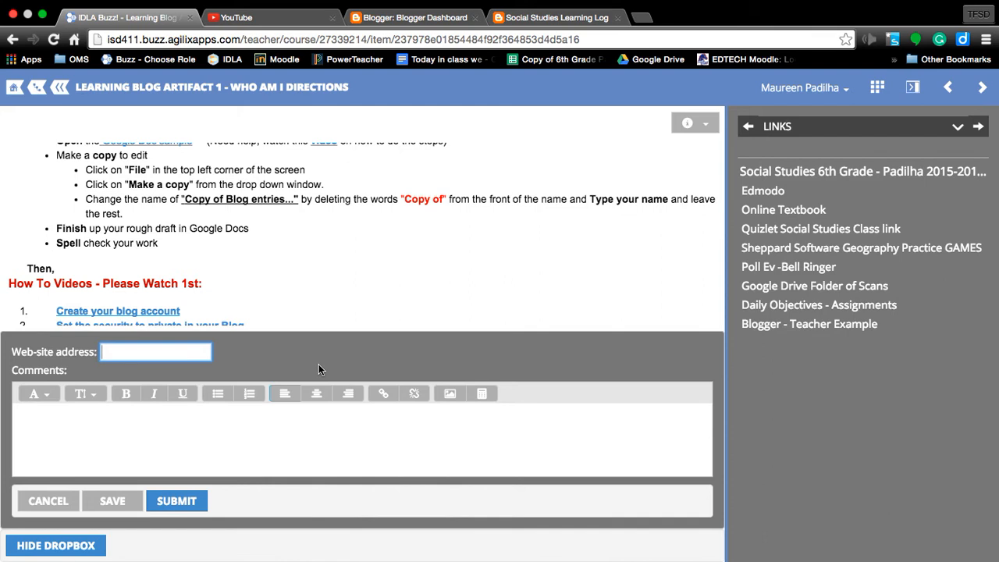
pyautogui.write('ninglog.blogspot.com/')
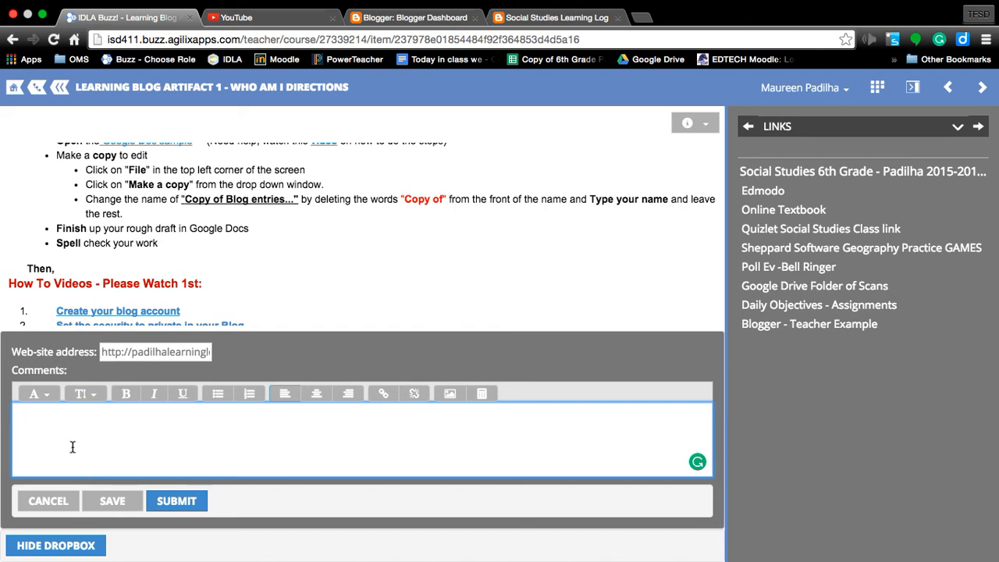
pyautogui.moveTo(199, 444)
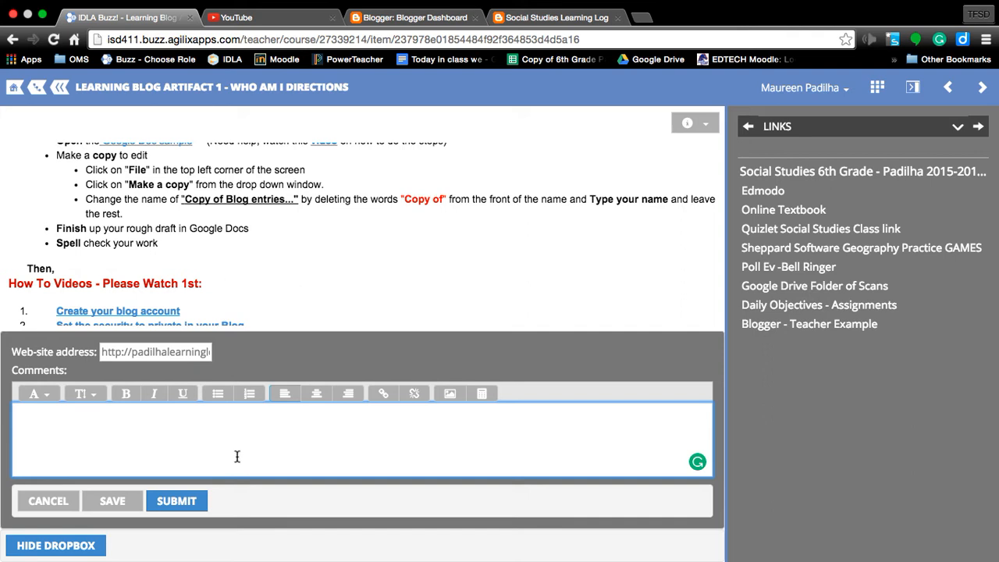
# Step: Type 'Here is my blog.' in the Comments box and select the word 'blog'
pyautogui.write('Here is my')
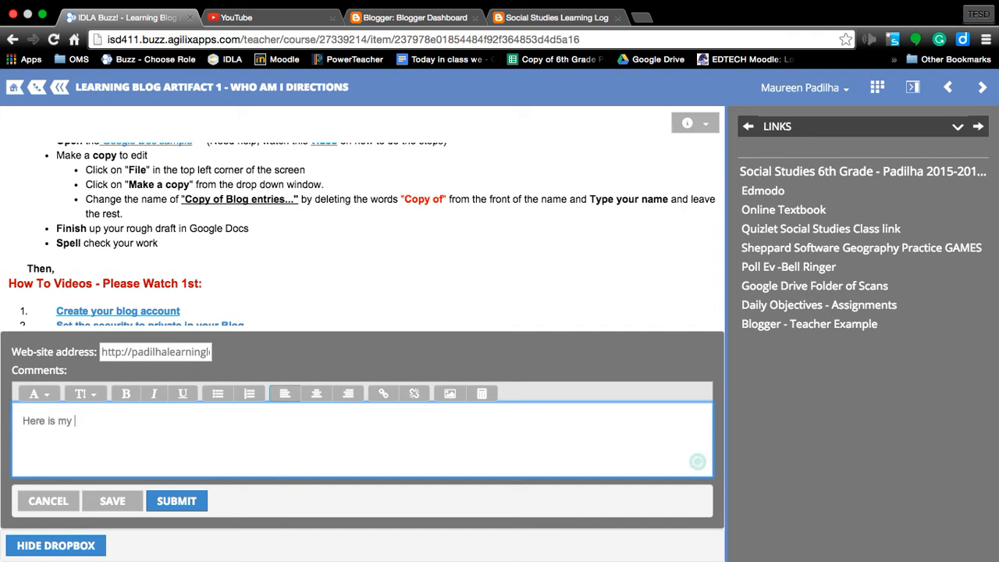
pyautogui.write('blog.')
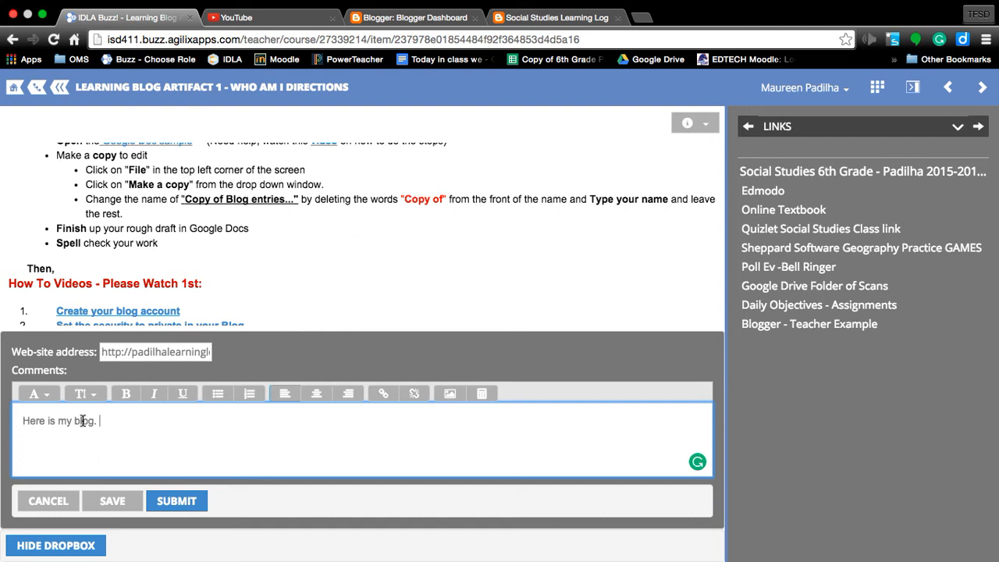
pyautogui.doubleClick(84, 421)
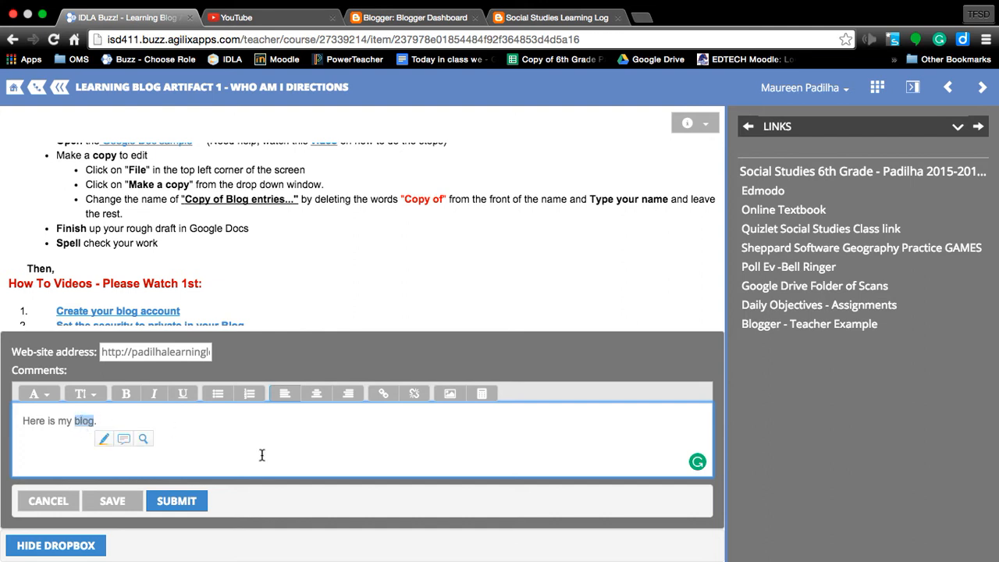
pyautogui.moveTo(383, 393)
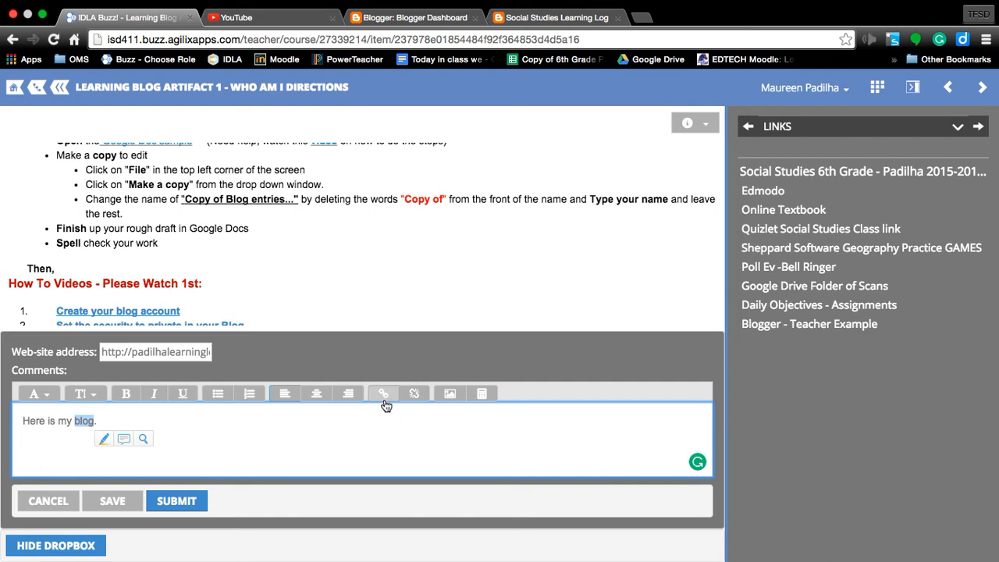
pyautogui.moveTo(382, 394)
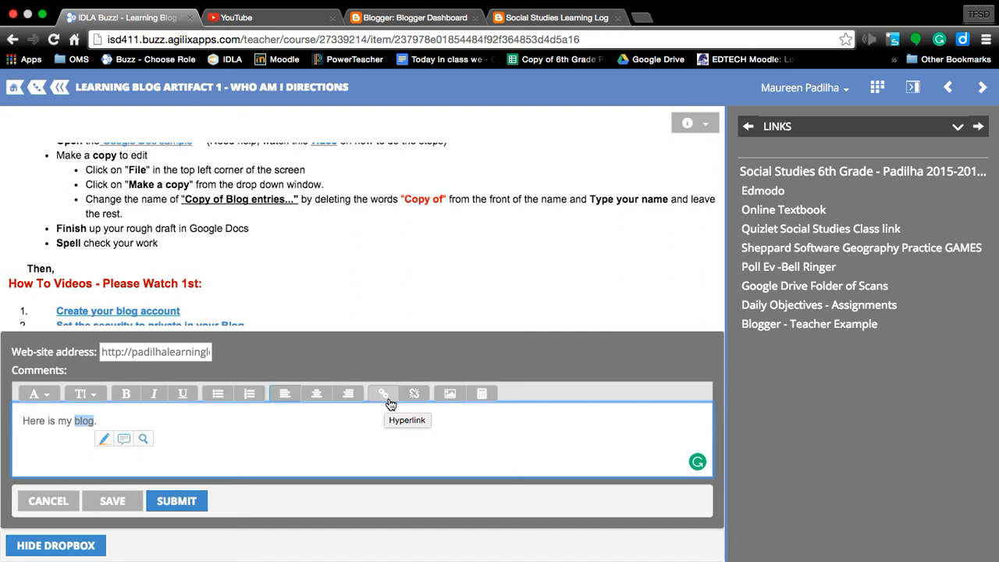
pyautogui.moveTo(394, 400)
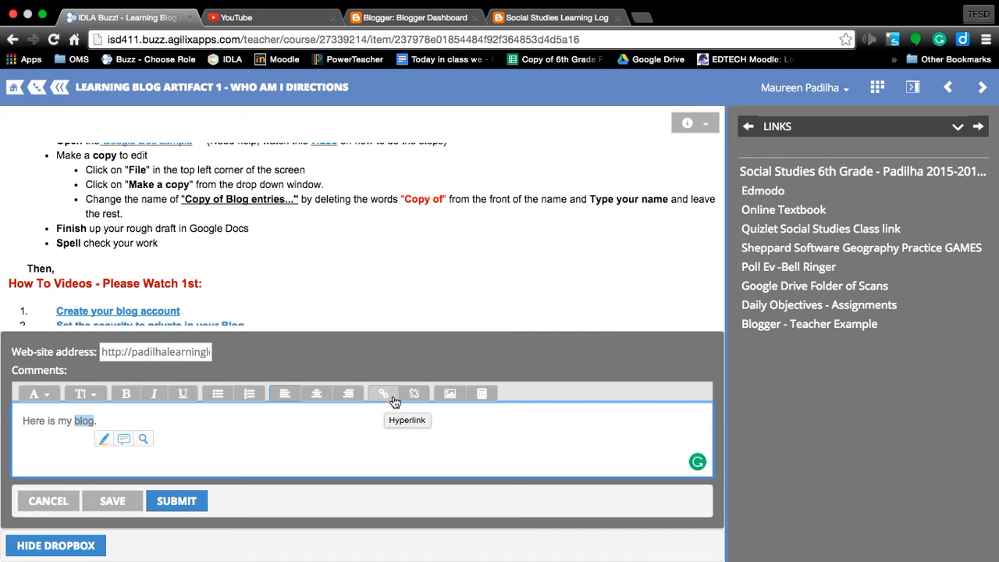
pyautogui.click(383, 392)
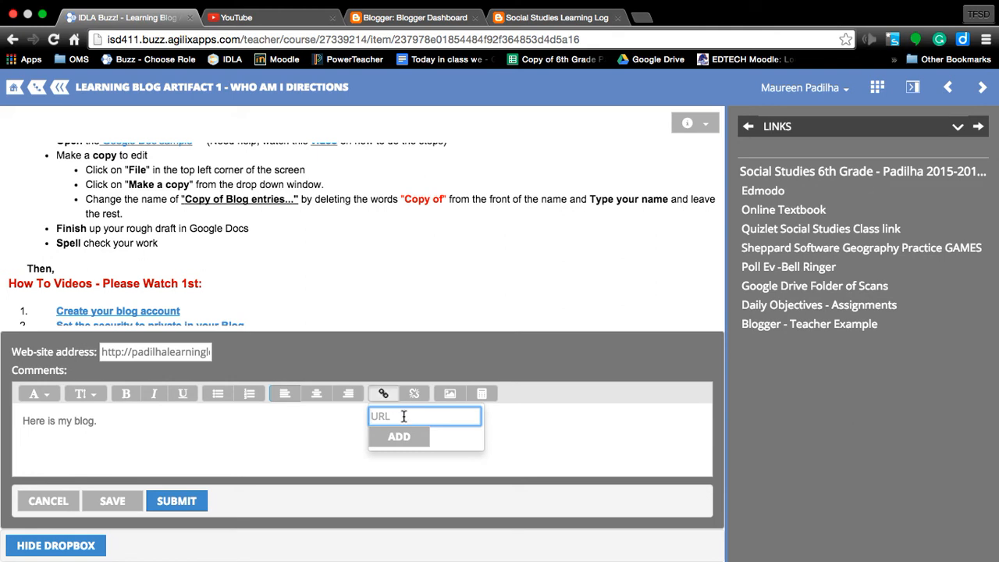
pyautogui.moveTo(263, 351)
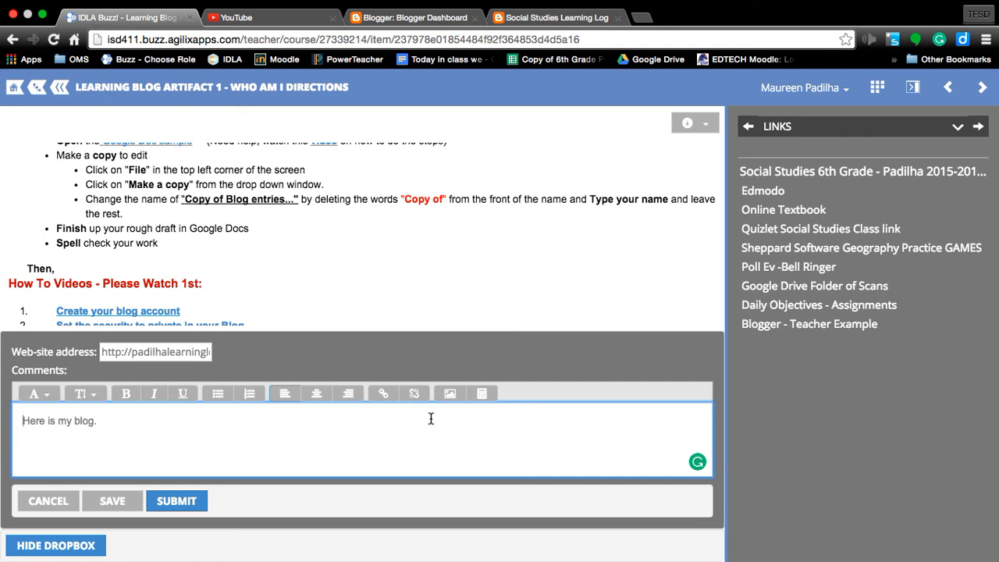
pyautogui.click(383, 392)
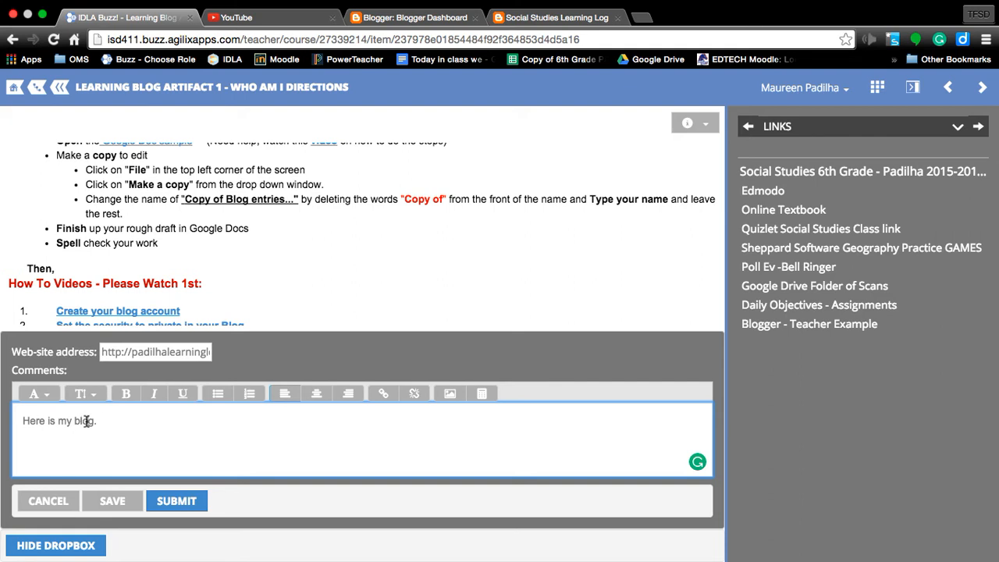
pyautogui.doubleClick(83, 420)
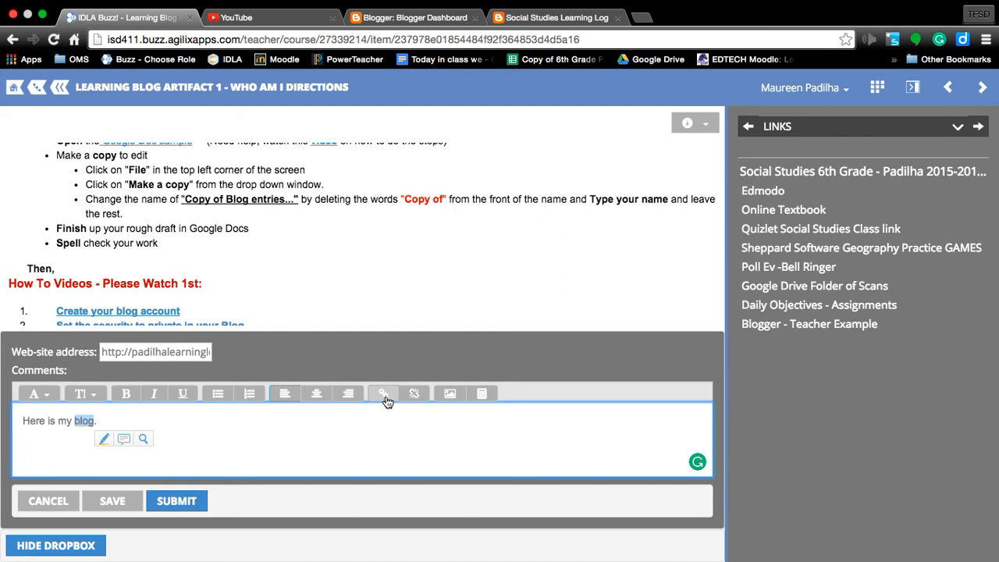
pyautogui.click(383, 393)
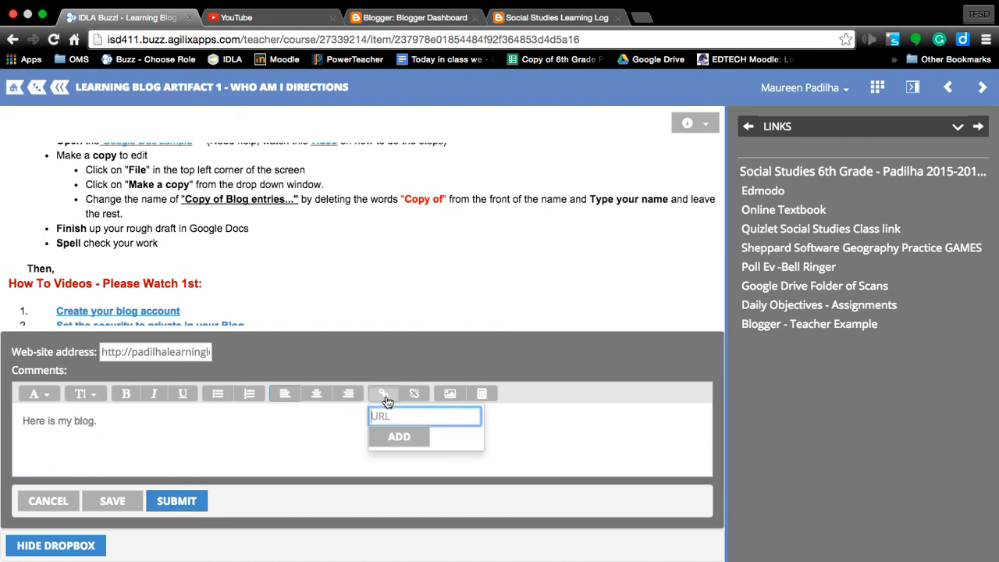
pyautogui.click(399, 436)
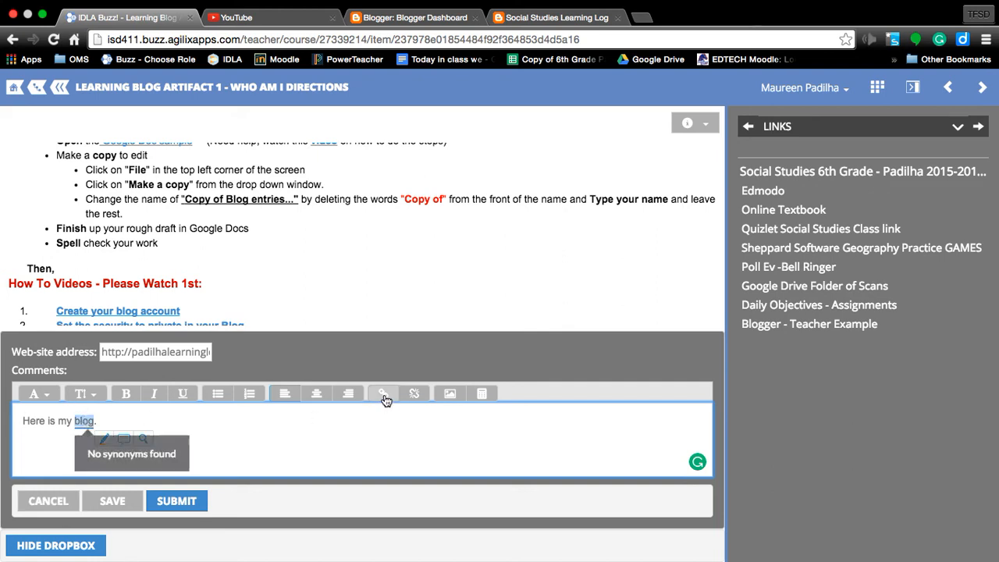
pyautogui.click(382, 393)
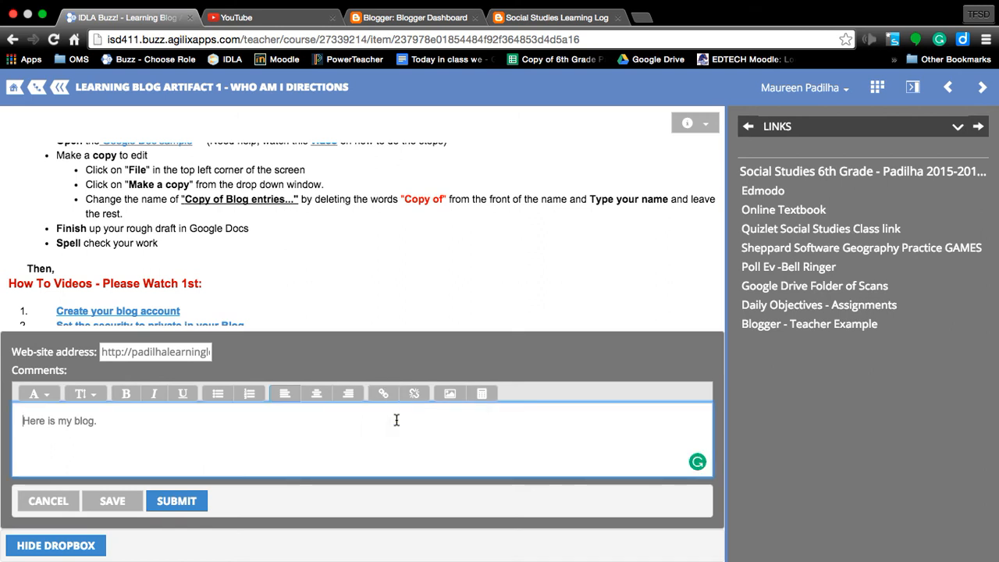
pyautogui.moveTo(116, 427)
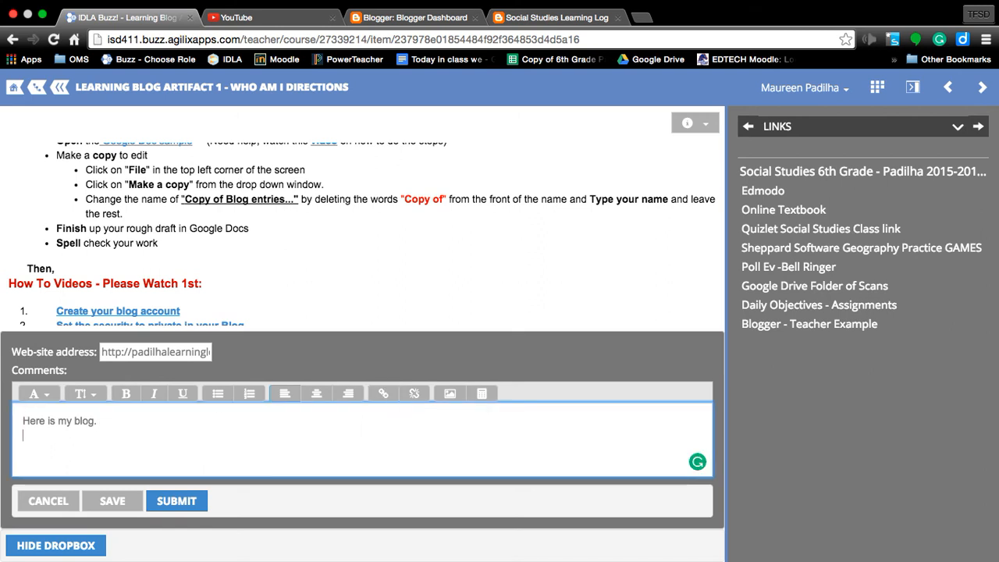
pyautogui.write('http://padilhalearninglog.blogspot.com/')
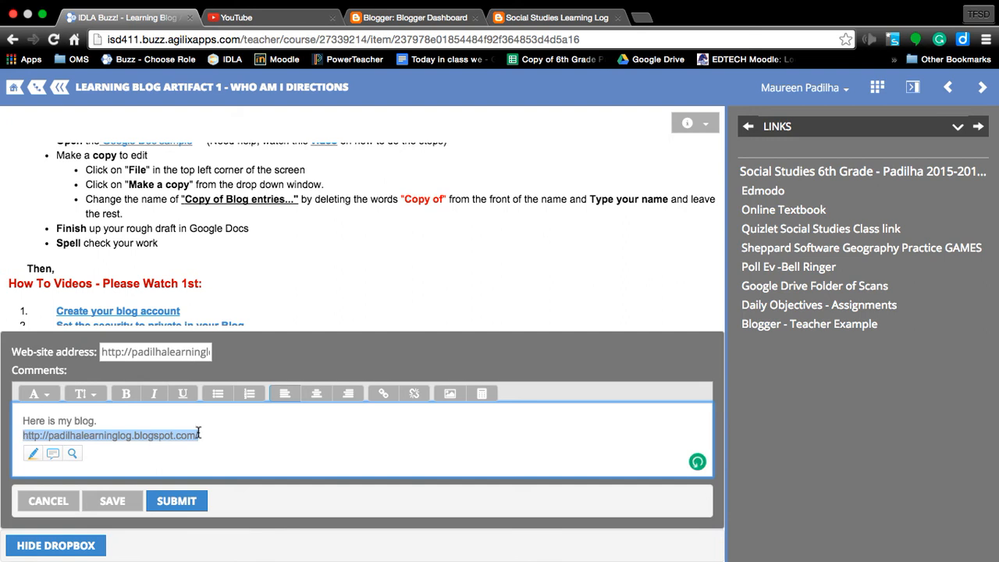
pyautogui.click(383, 393)
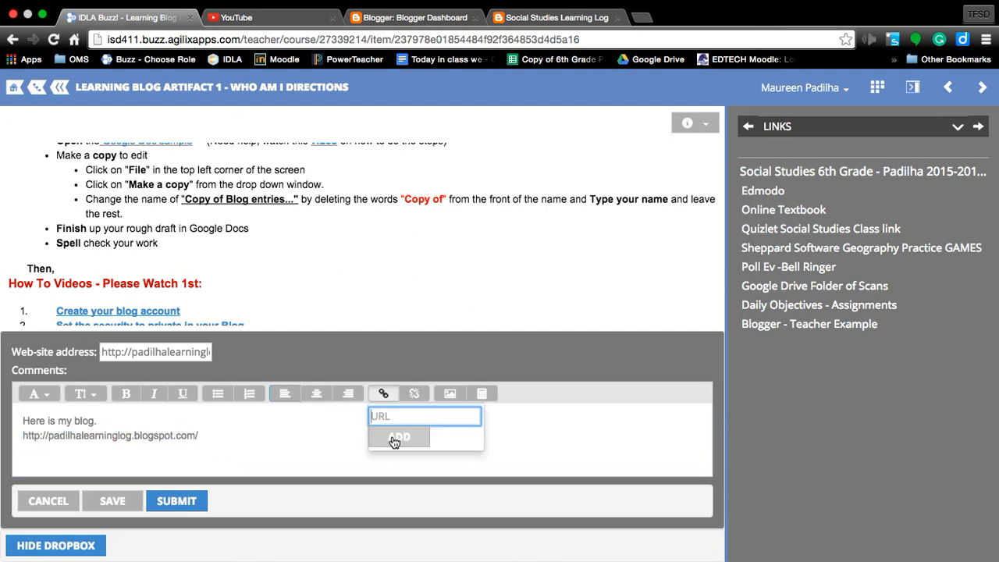
pyautogui.write('ninglog.blogspot.com/')
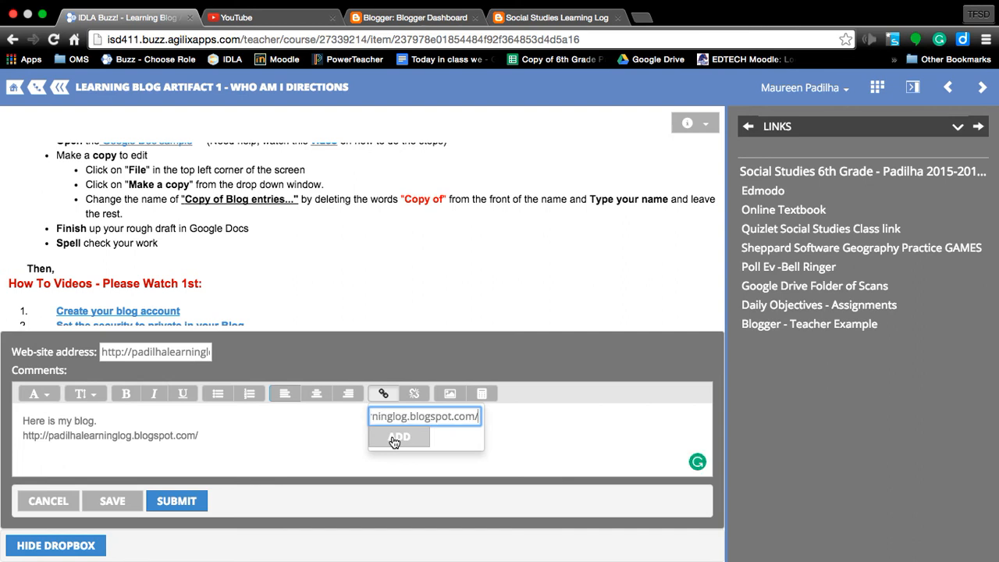
pyautogui.click(399, 436)
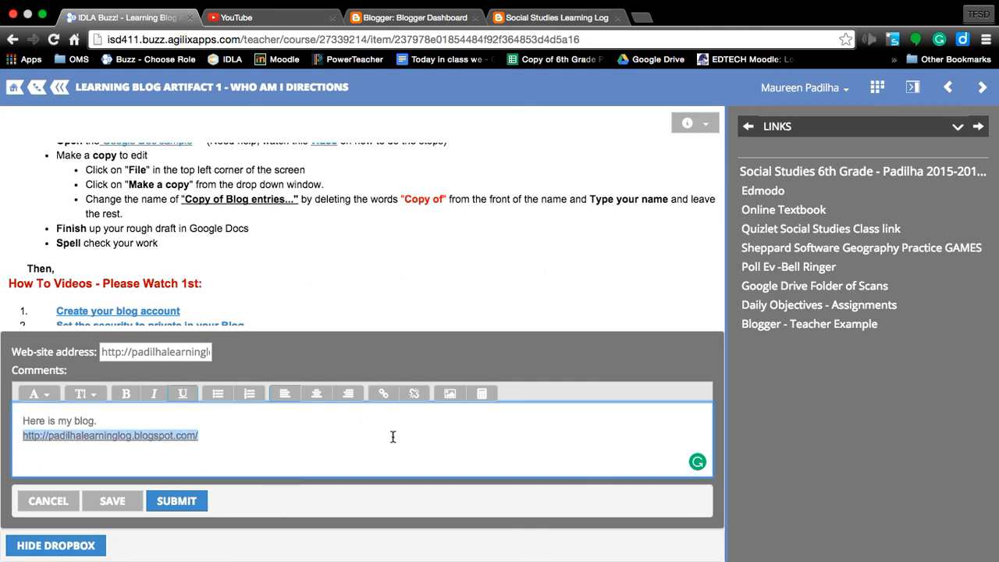
pyautogui.moveTo(49, 448)
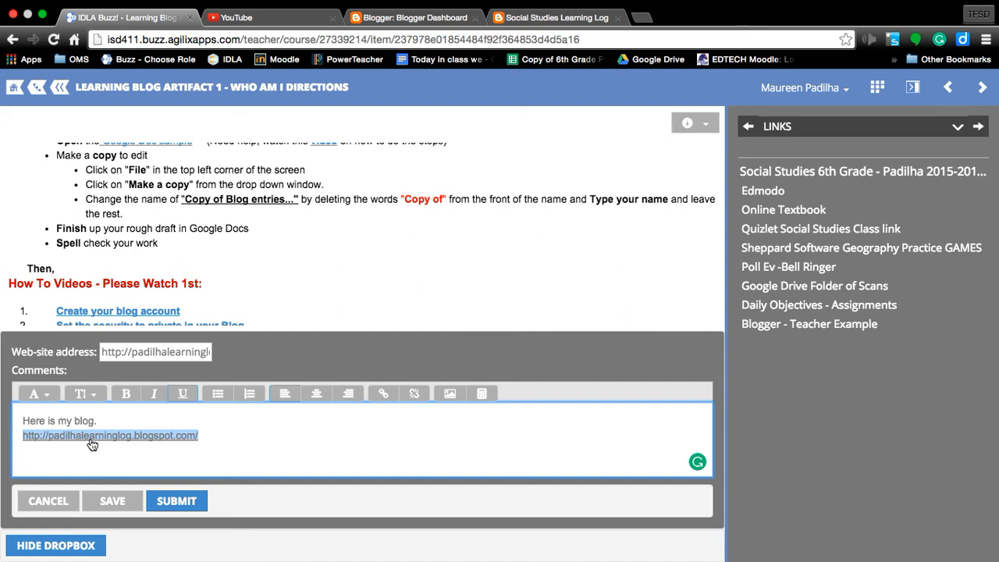
pyautogui.click(27, 451)
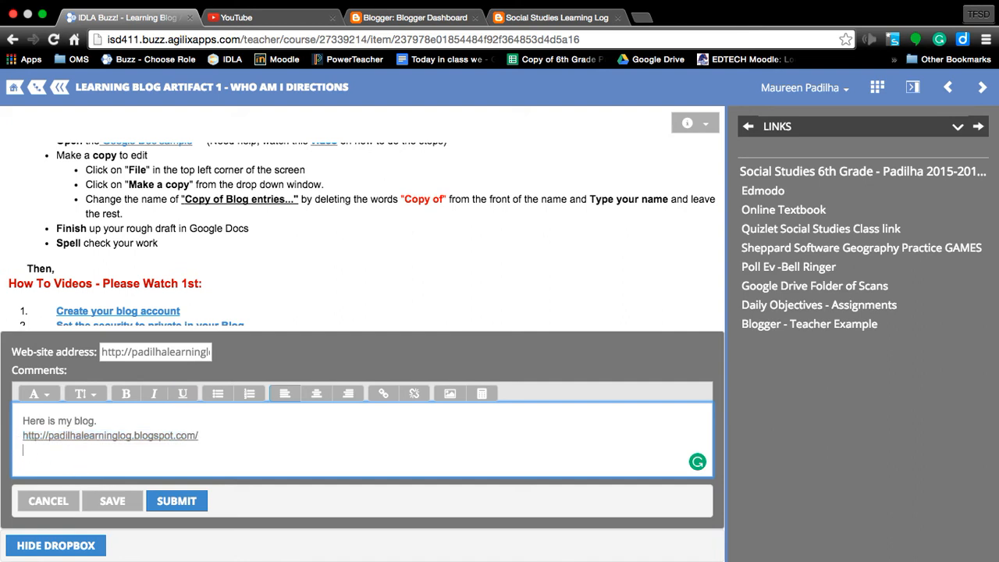
pyautogui.write('http://padilhalearninglog.blogspot.com/')
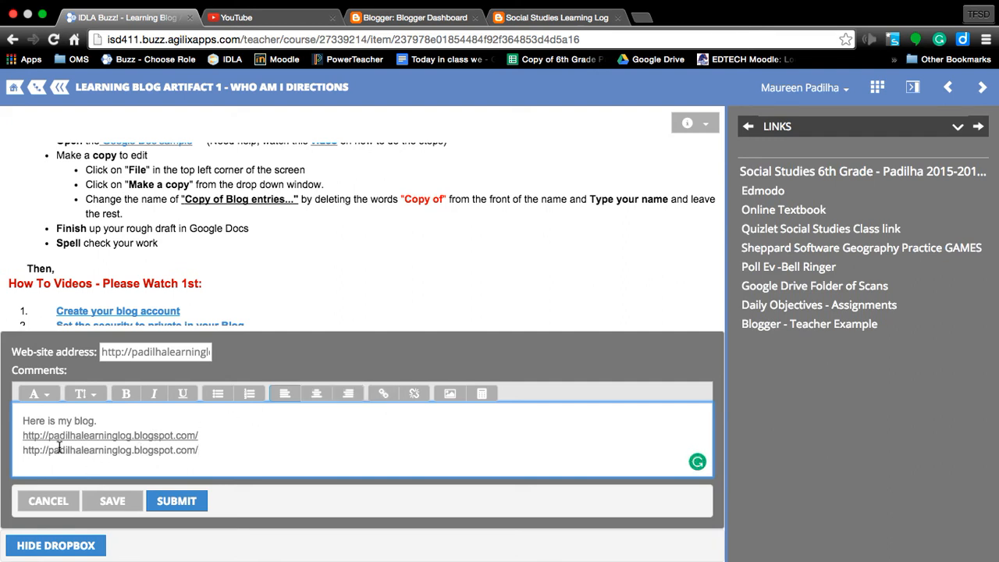
pyautogui.moveTo(91, 442)
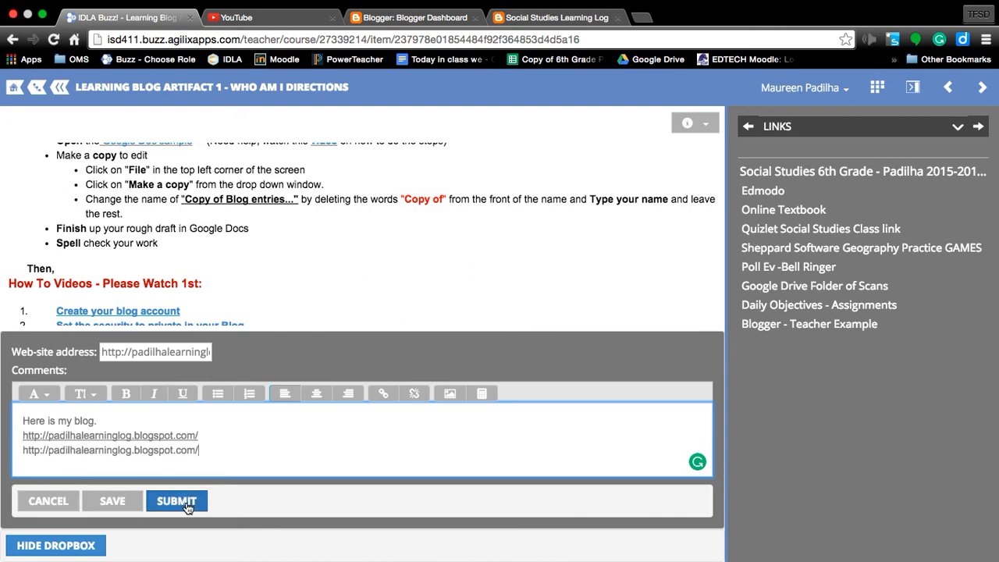
# Step: Submit the Dropbox assignment, reaching the 'already submitted' confirmation
pyautogui.click(176, 500)
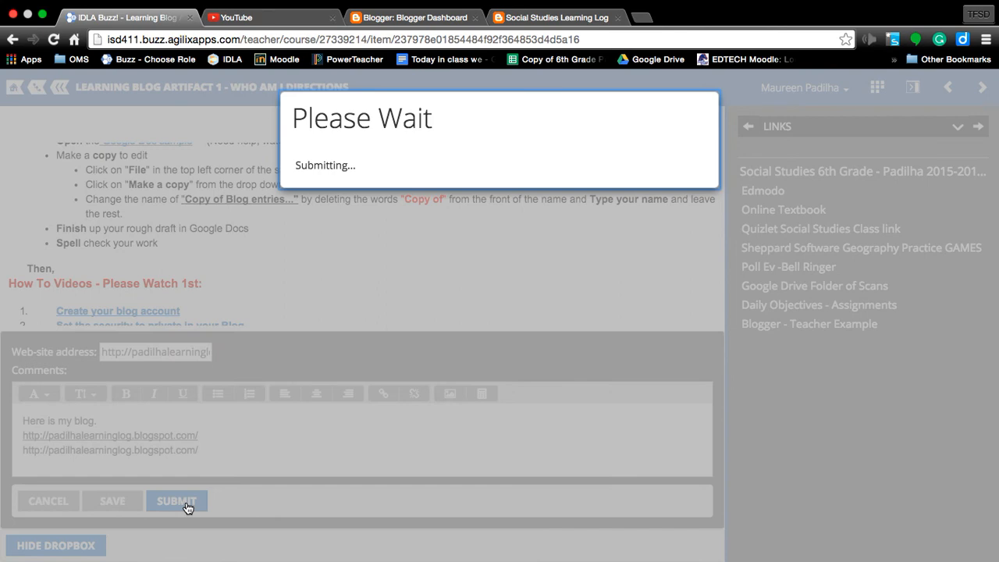
pyautogui.click(176, 500)
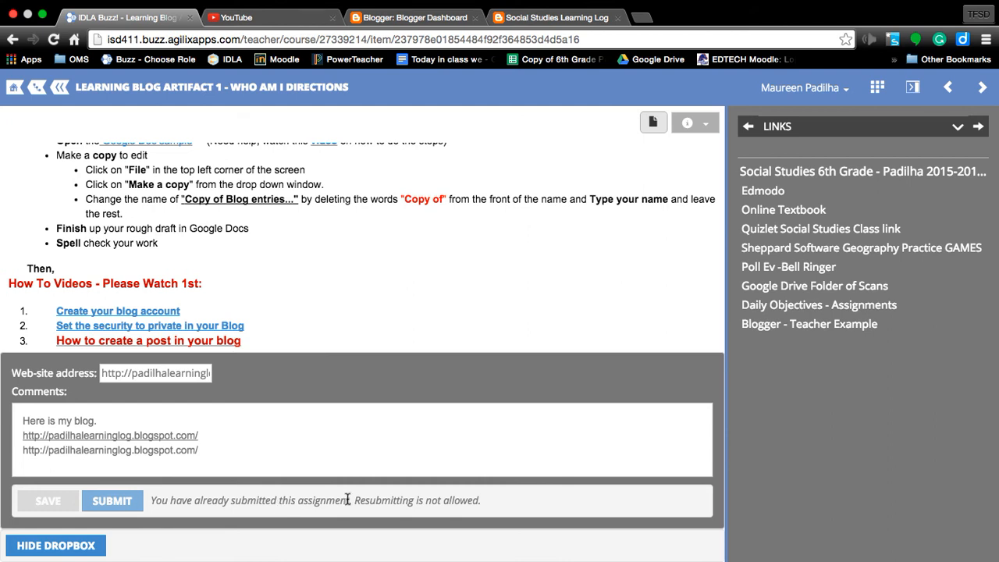
pyautogui.moveTo(654, 122)
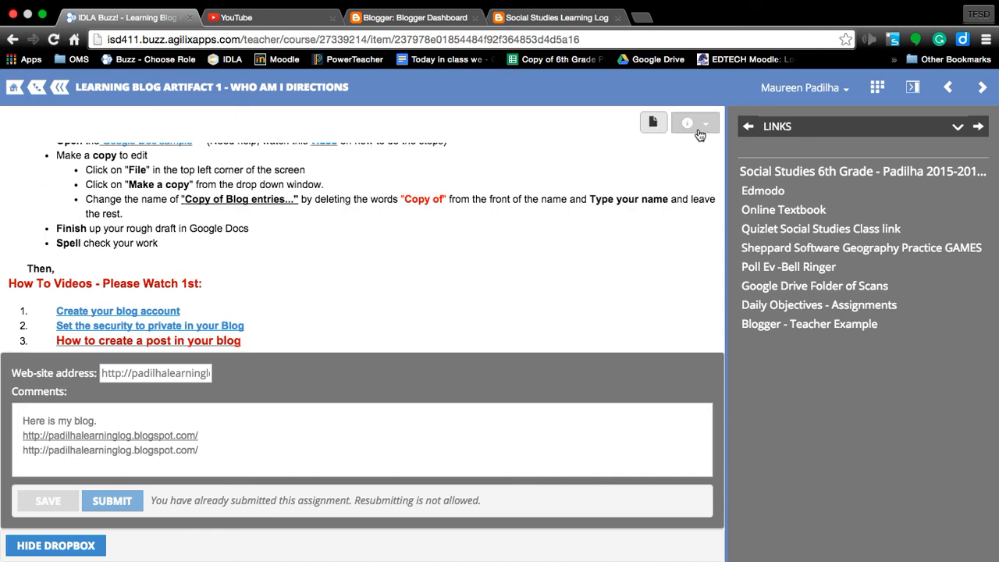
# Step: Check Grade Details shows Completed and Submitted with the blog URL, then close them
pyautogui.click(56, 545)
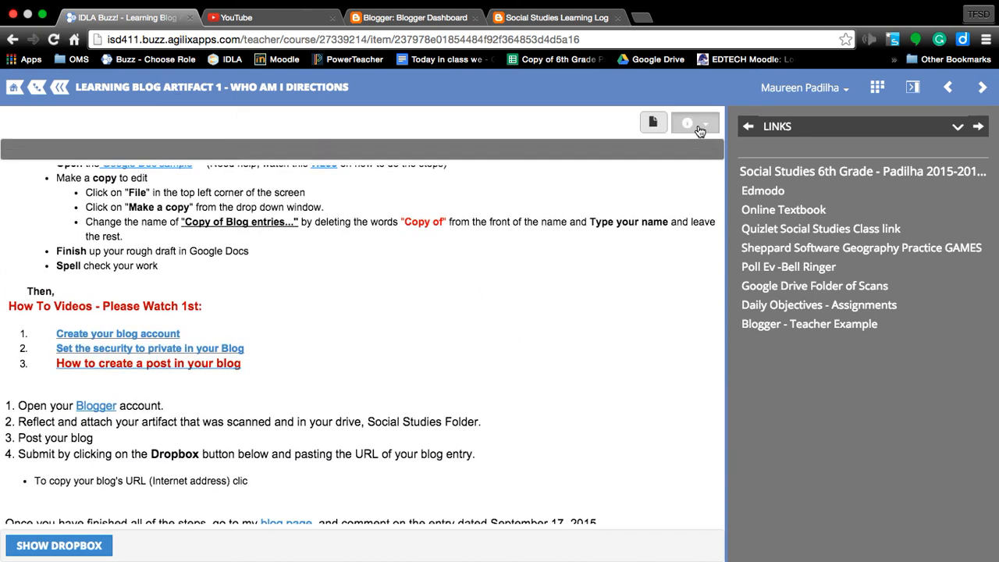
pyautogui.click(687, 122)
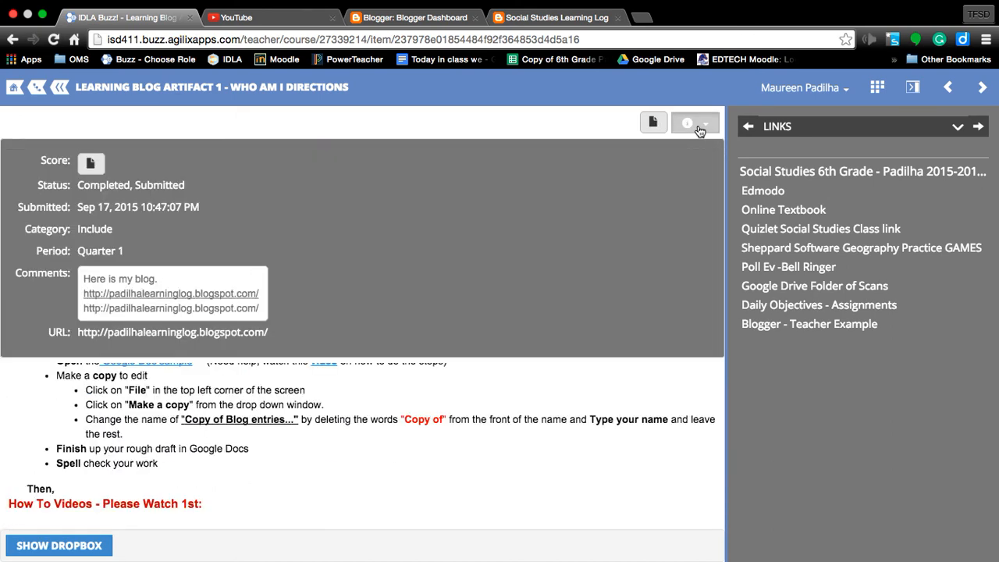
pyautogui.moveTo(688, 127)
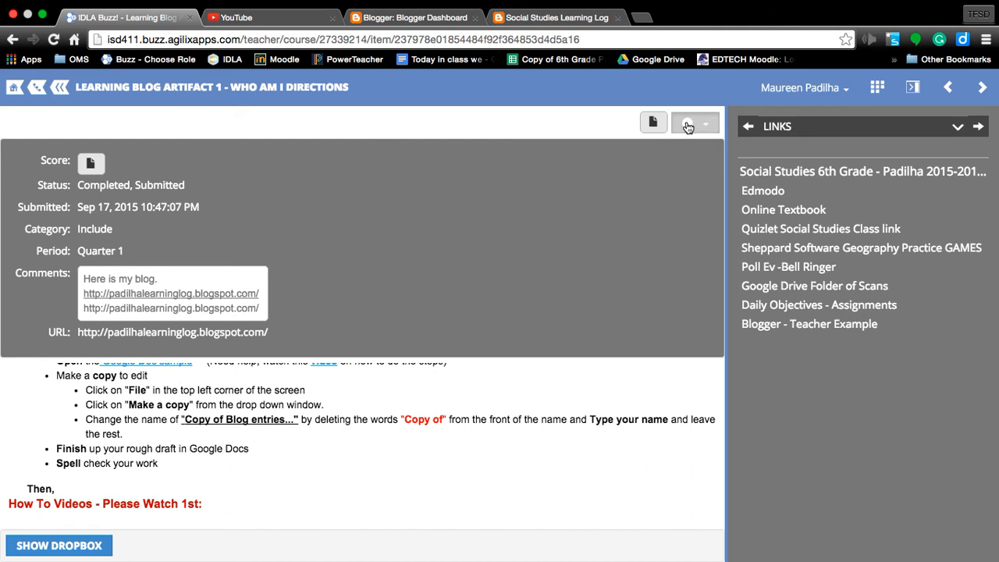
pyautogui.moveTo(702, 125)
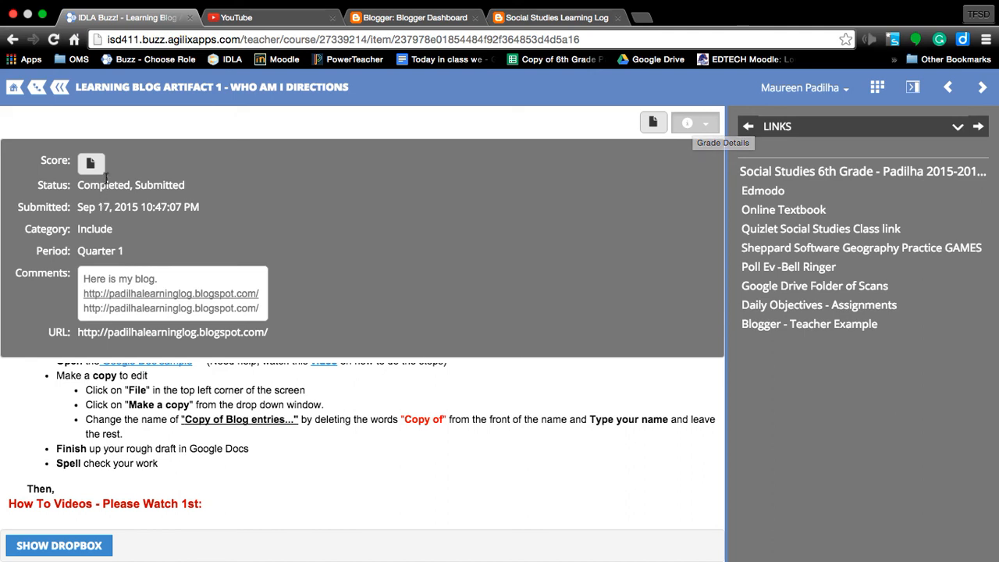
pyautogui.moveTo(105, 344)
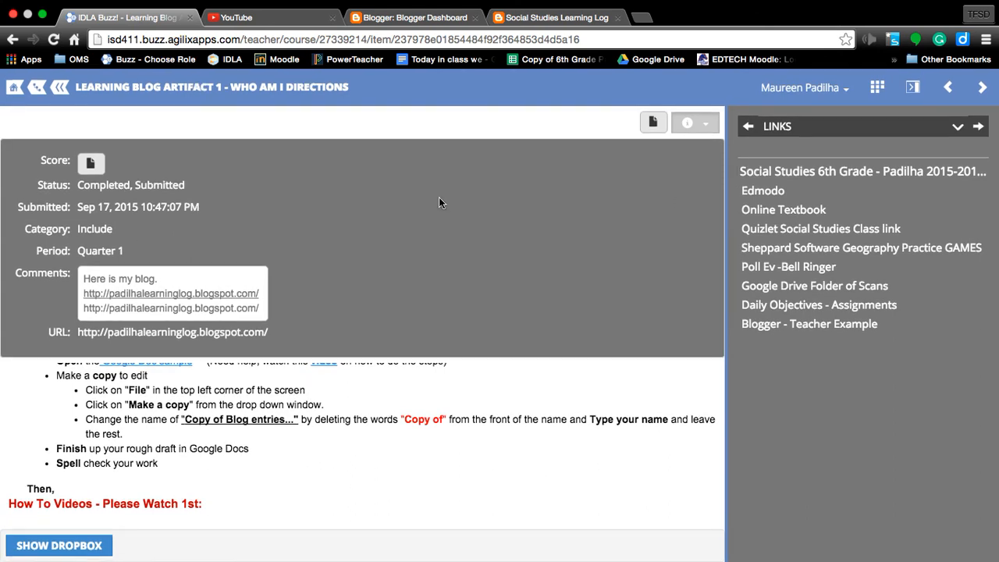
pyautogui.scroll(-3)
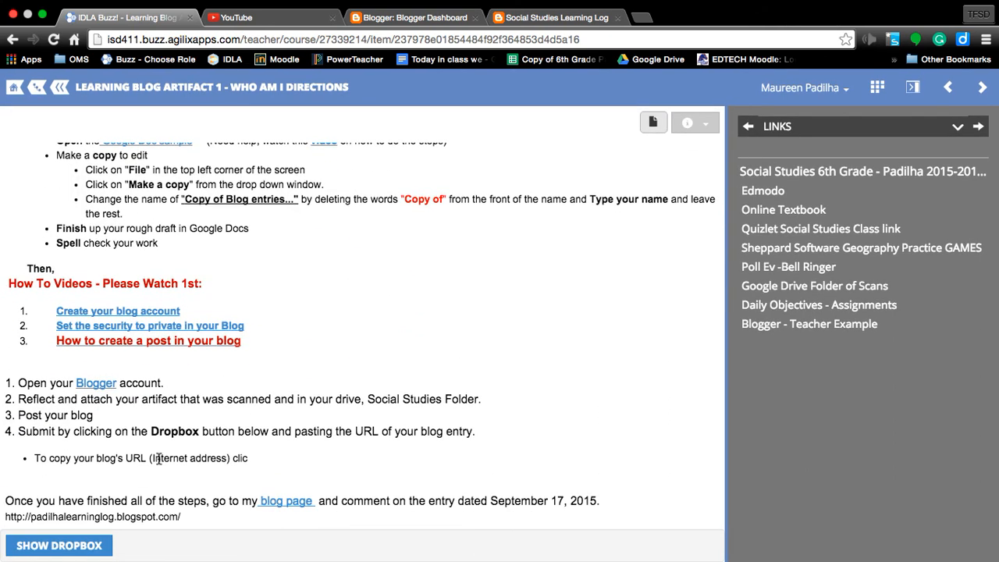
pyautogui.click(59, 545)
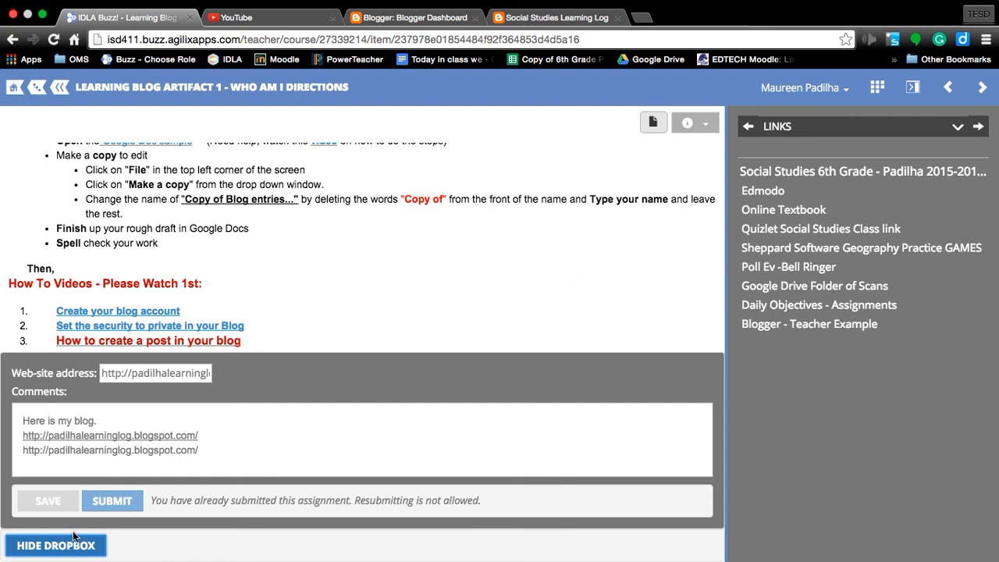
pyautogui.moveTo(101, 481)
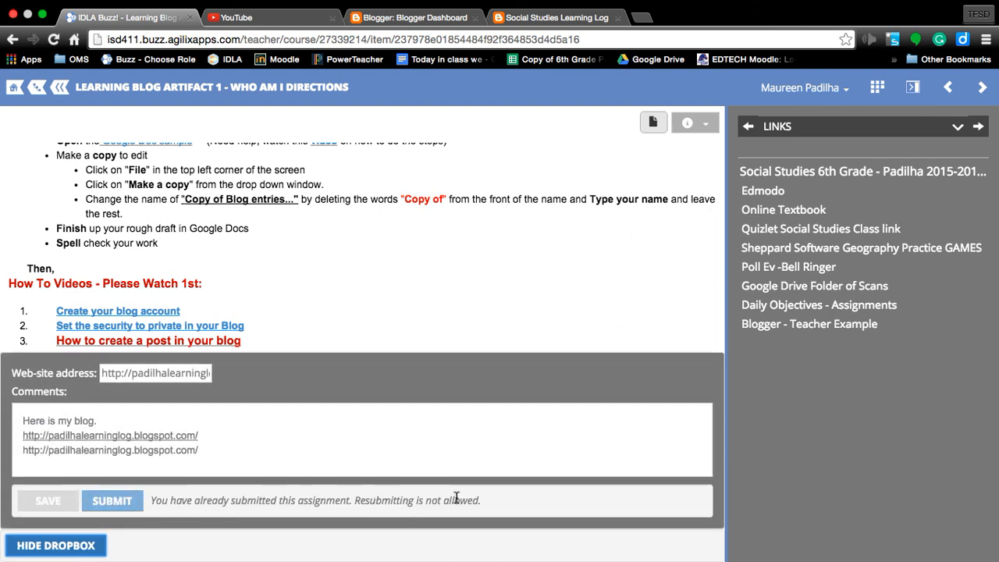
pyautogui.moveTo(102, 484)
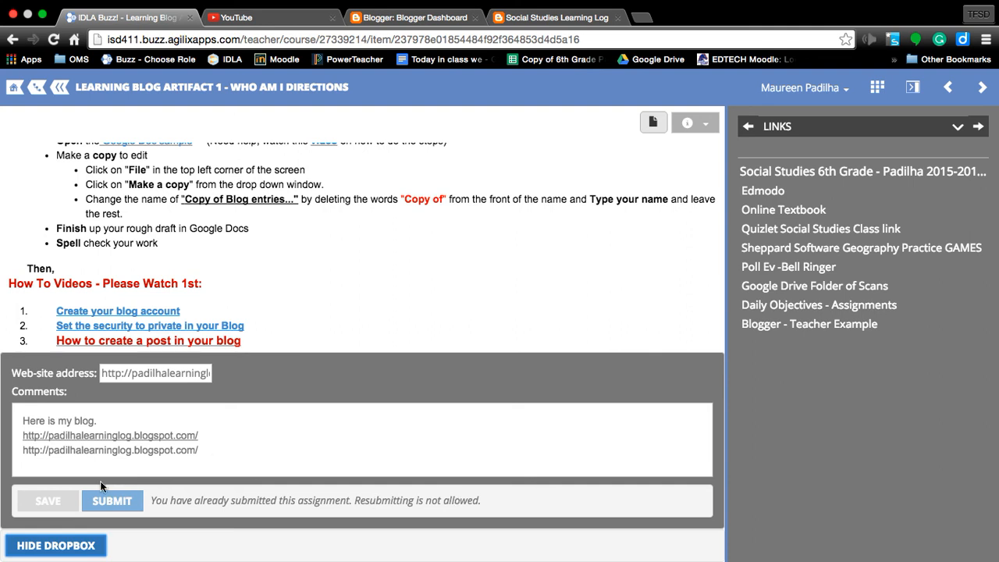
pyautogui.click(56, 545)
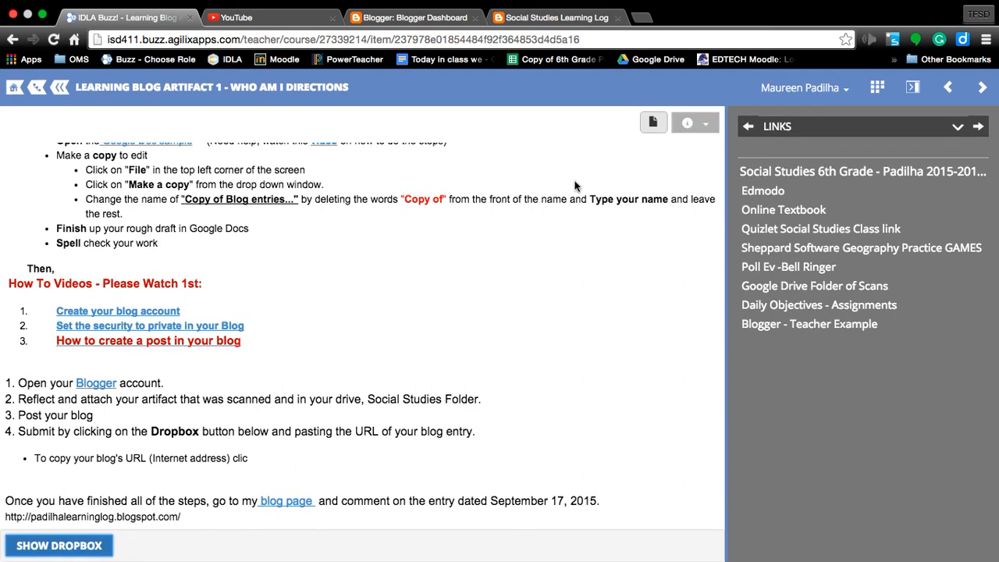
pyautogui.moveTo(601, 236)
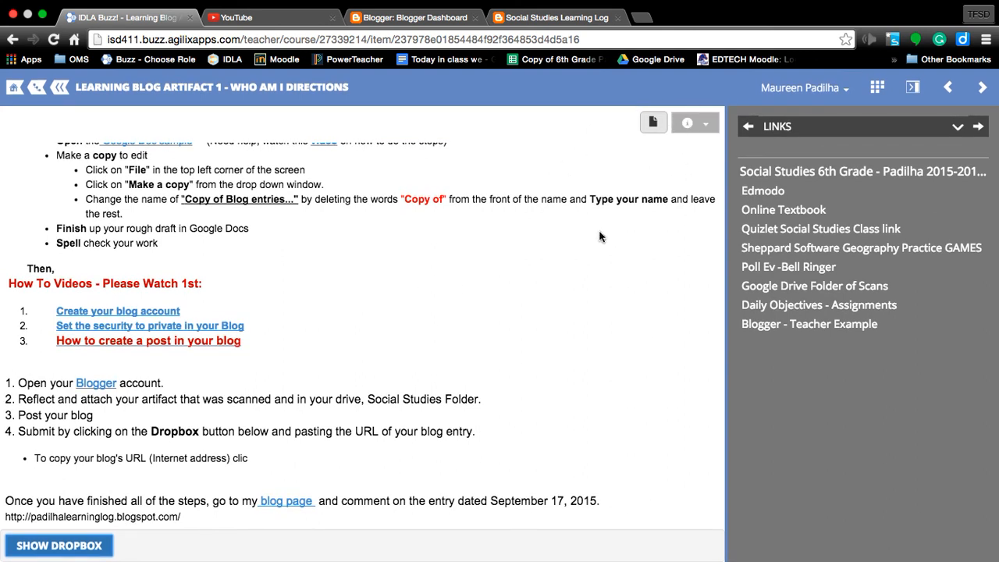
pyautogui.moveTo(100, 454)
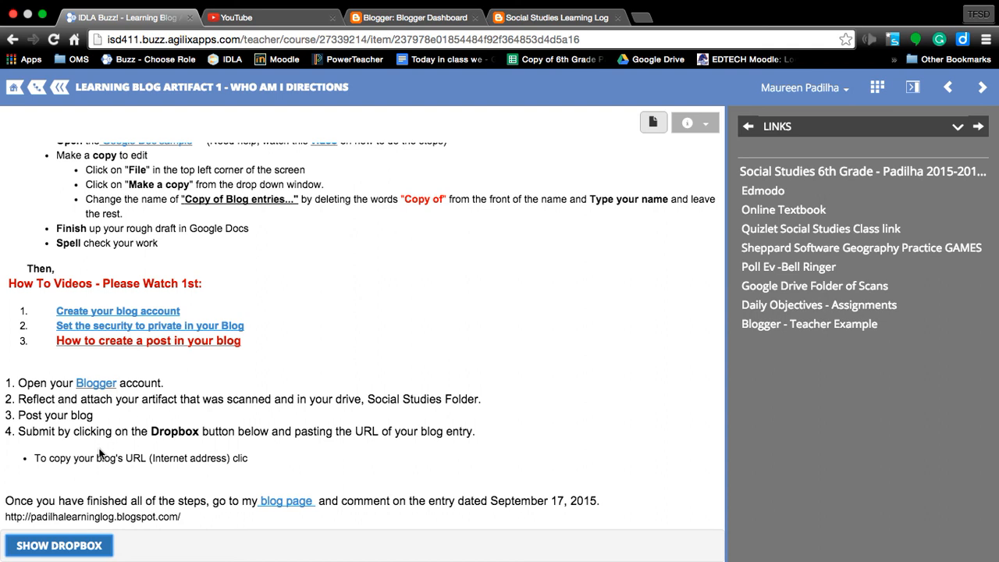
pyautogui.moveTo(356, 460)
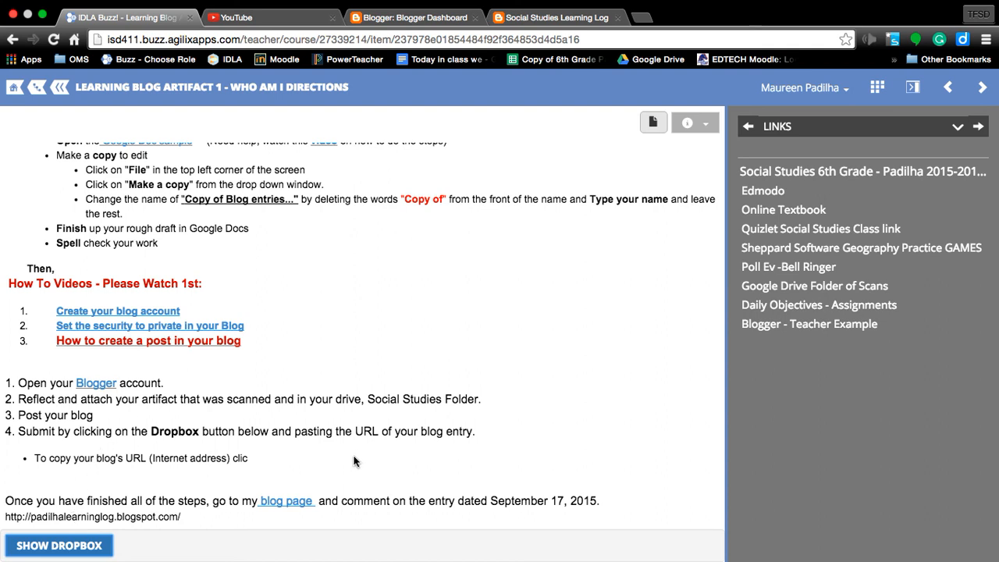
pyautogui.moveTo(287, 501)
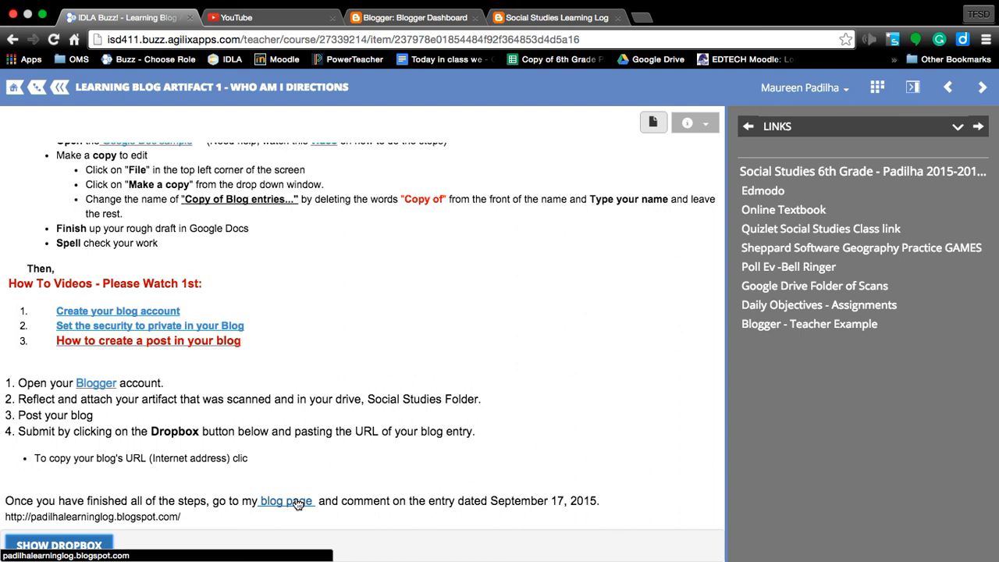
pyautogui.moveTo(298, 509)
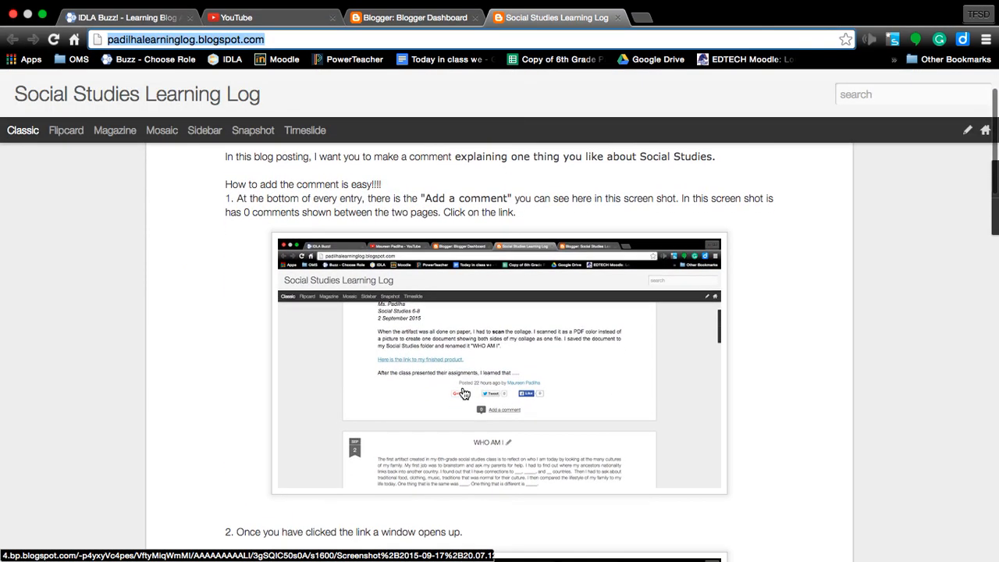
# Step: Scroll the blog to the September 17 'Practice on posting a comment' post
pyautogui.scroll(-3)
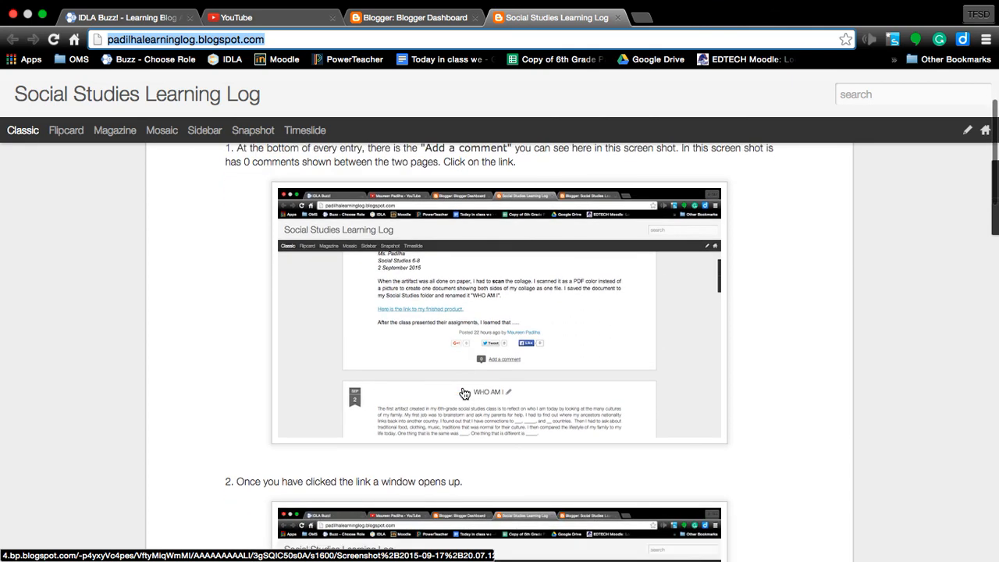
pyautogui.scroll(-3)
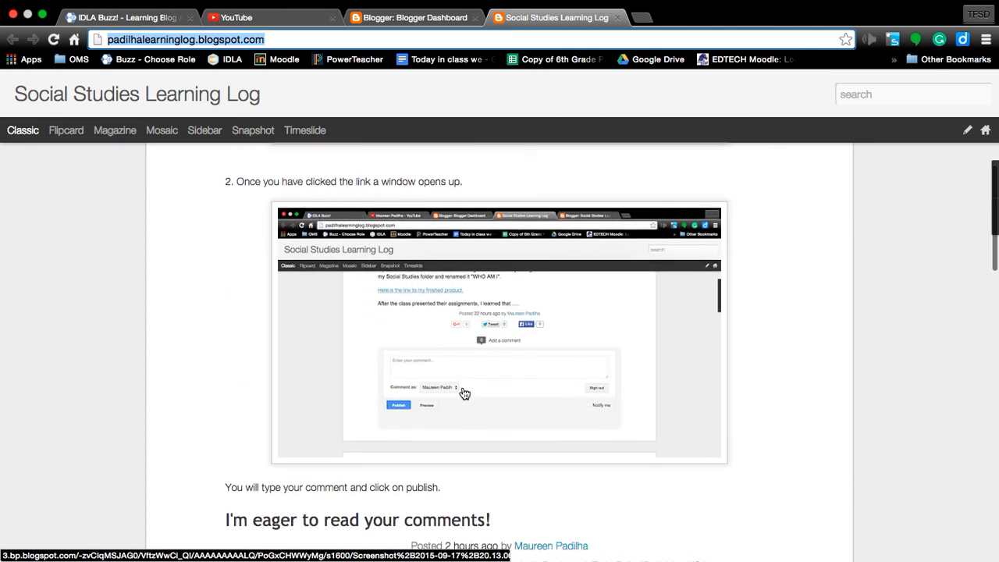
pyautogui.scroll(-3)
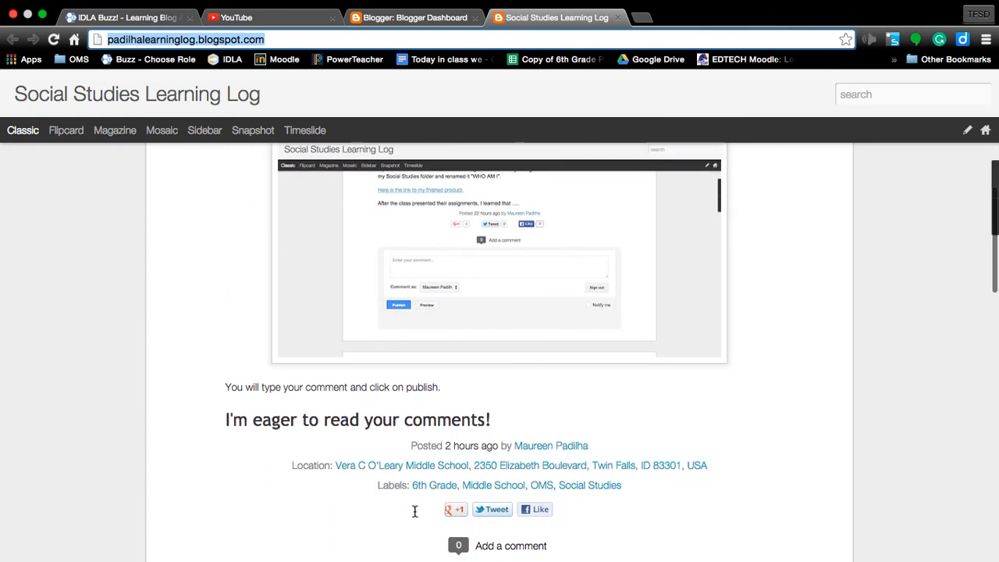
pyautogui.scroll(-3)
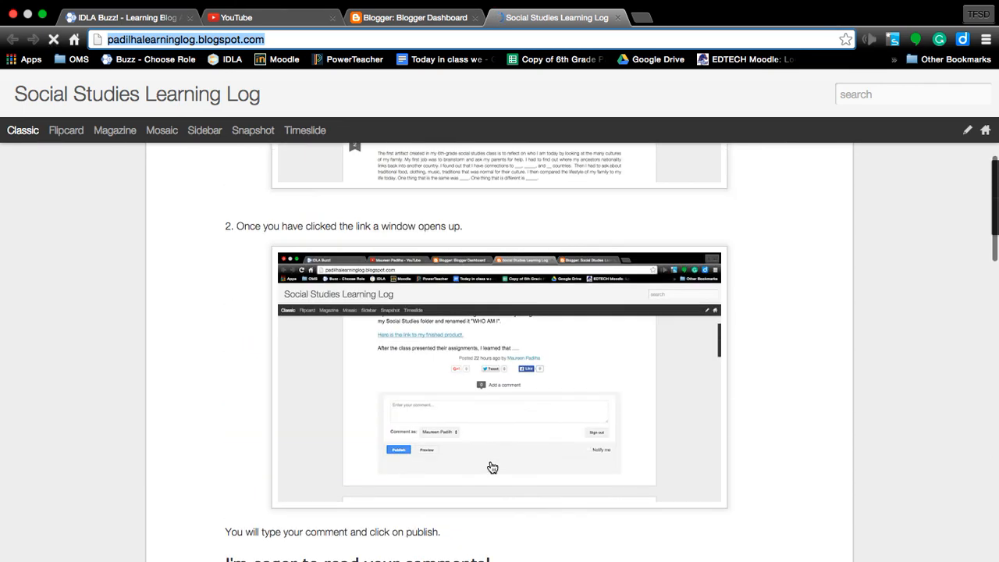
pyautogui.scroll(3)
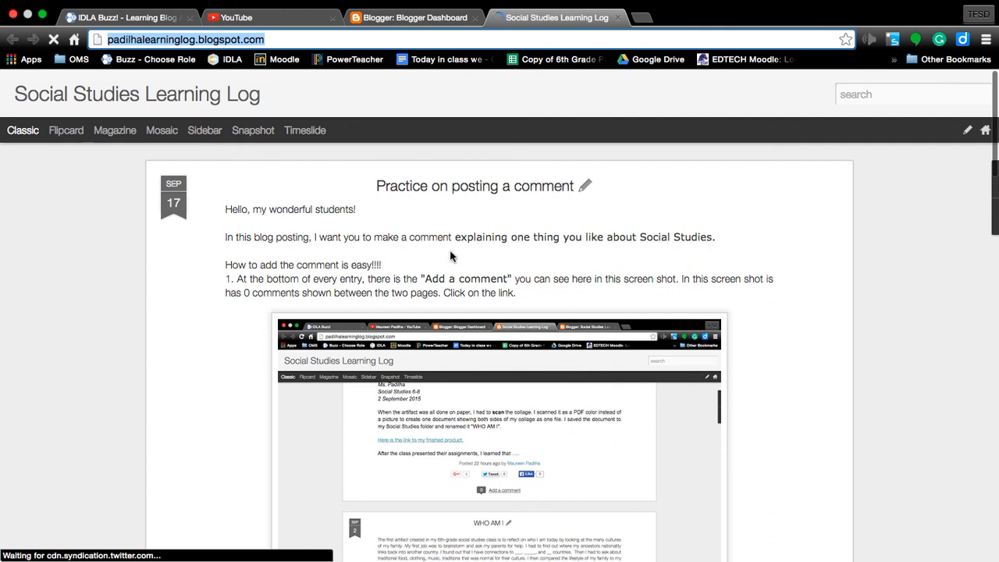